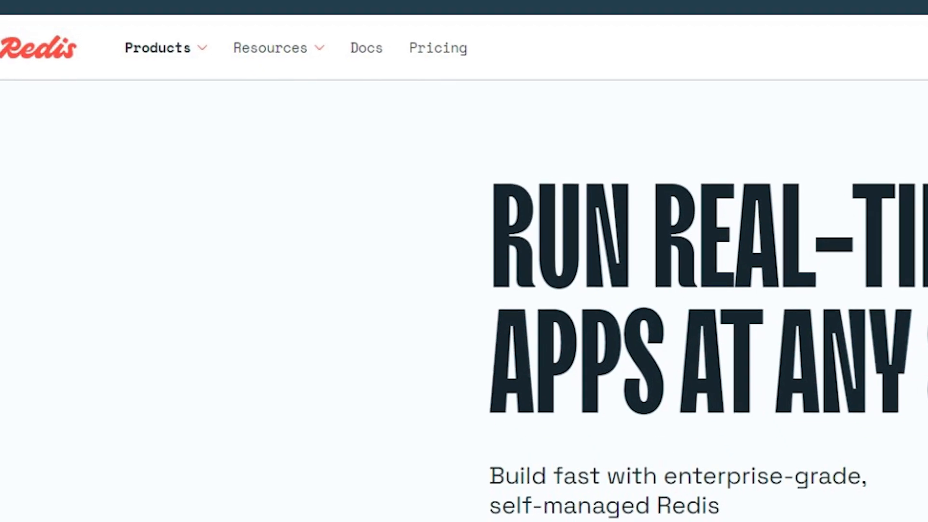
Step: Scroll through the terminal output and refresh package lists with sudo apt update
{"action": "scroll", "scroll_direction": "down", "scroll_amount": 3}
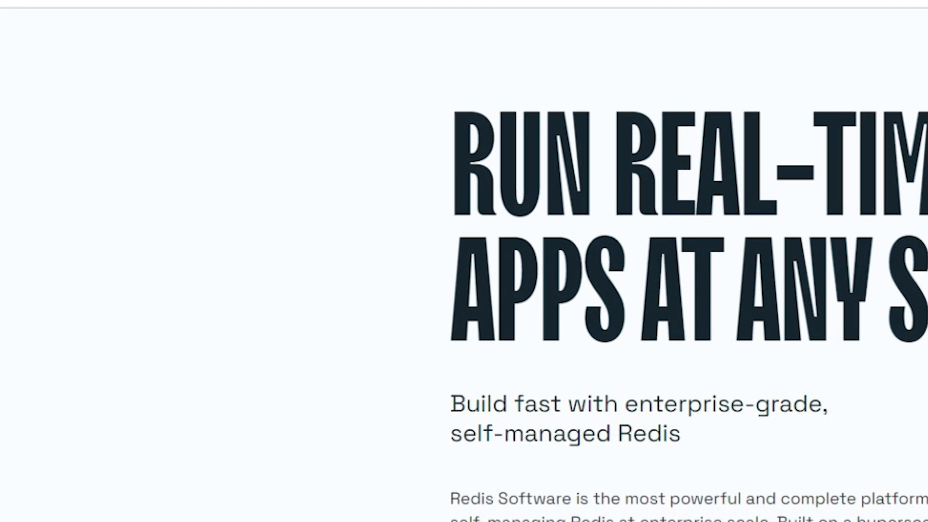
{"action": "scroll", "scroll_direction": "down", "scroll_amount": 3}
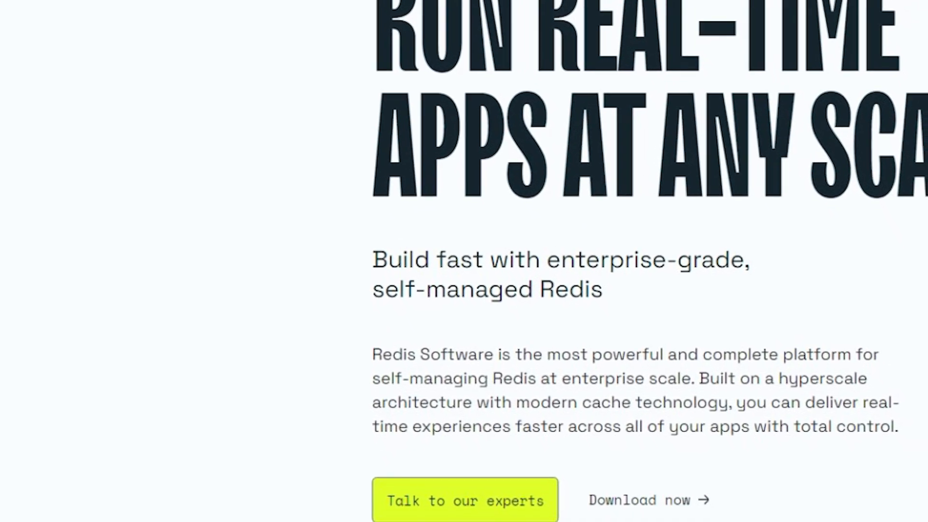
{"action": "scroll", "scroll_direction": "down", "scroll_amount": 3}
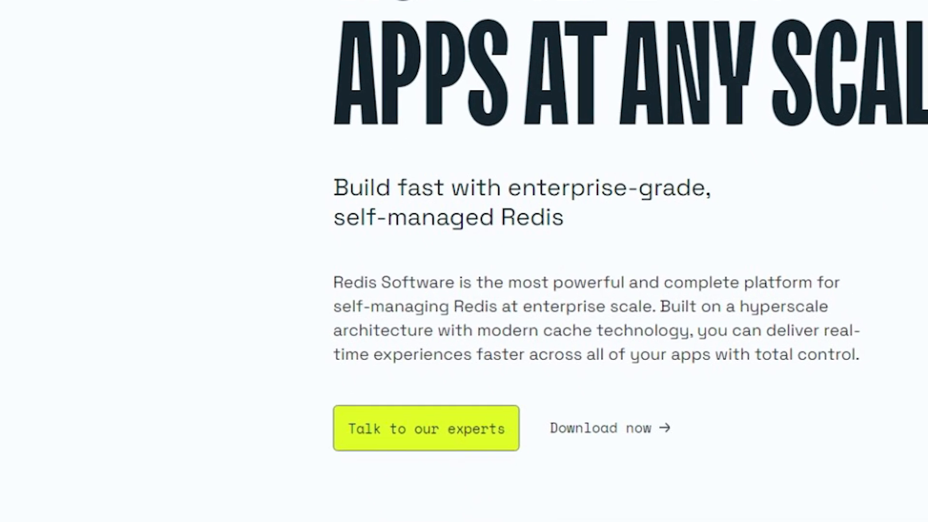
{"action": "scroll", "scroll_direction": "down", "scroll_amount": 3}
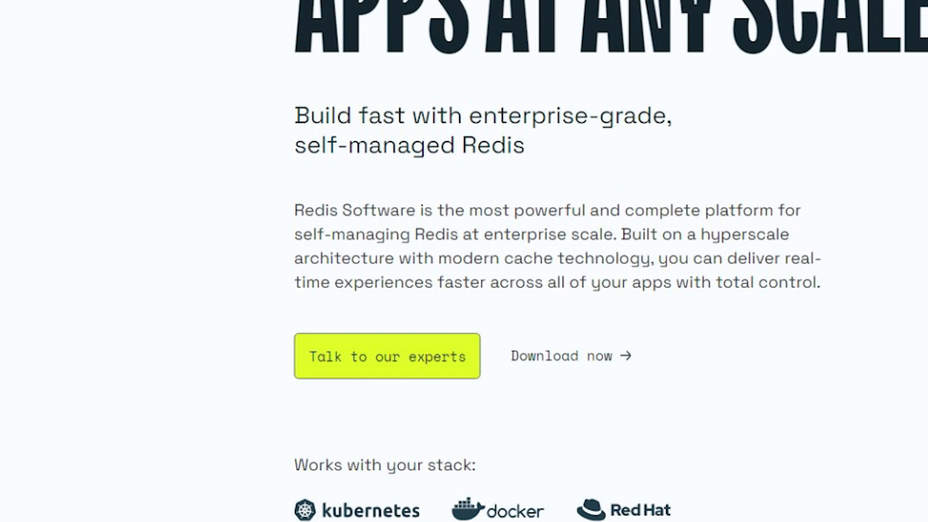
{"action": "scroll", "scroll_direction": "down", "scroll_amount": 3}
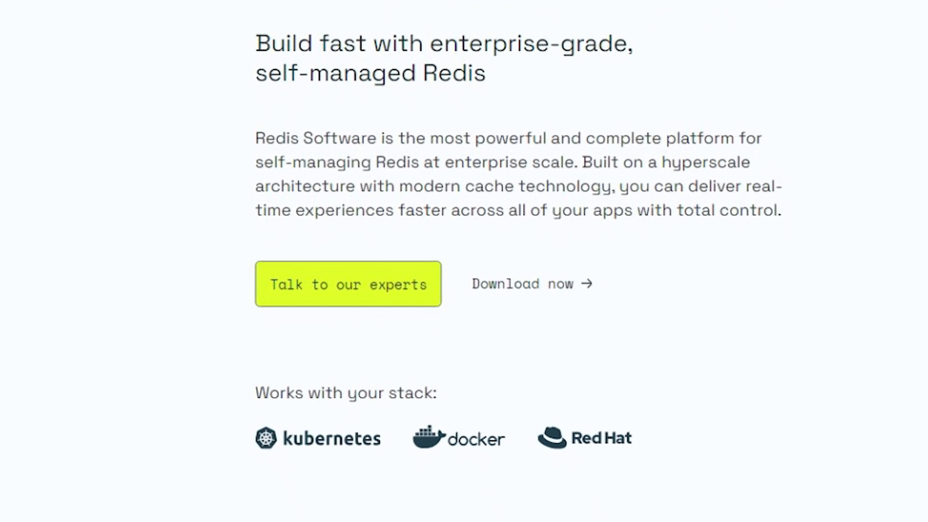
{"action": "scroll", "scroll_direction": "down", "scroll_amount": 3}
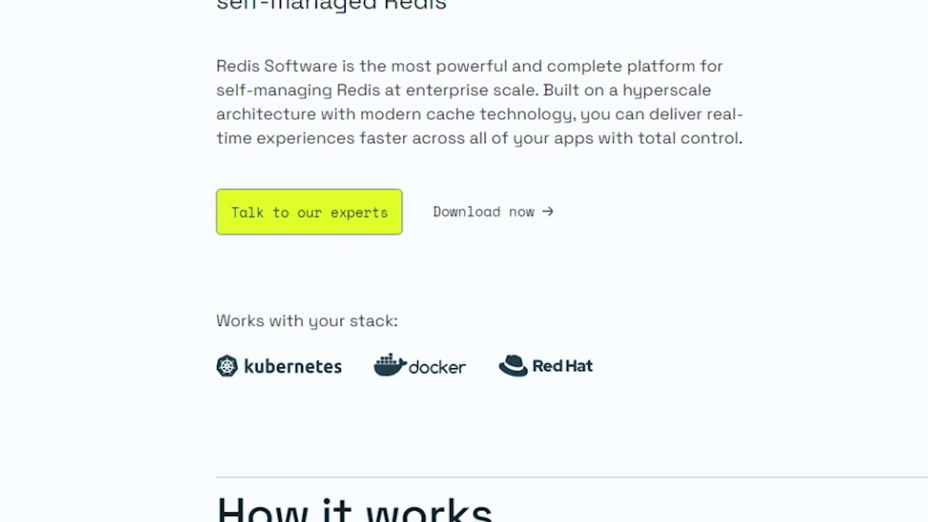
{"action": "scroll", "scroll_direction": "down", "scroll_amount": 3}
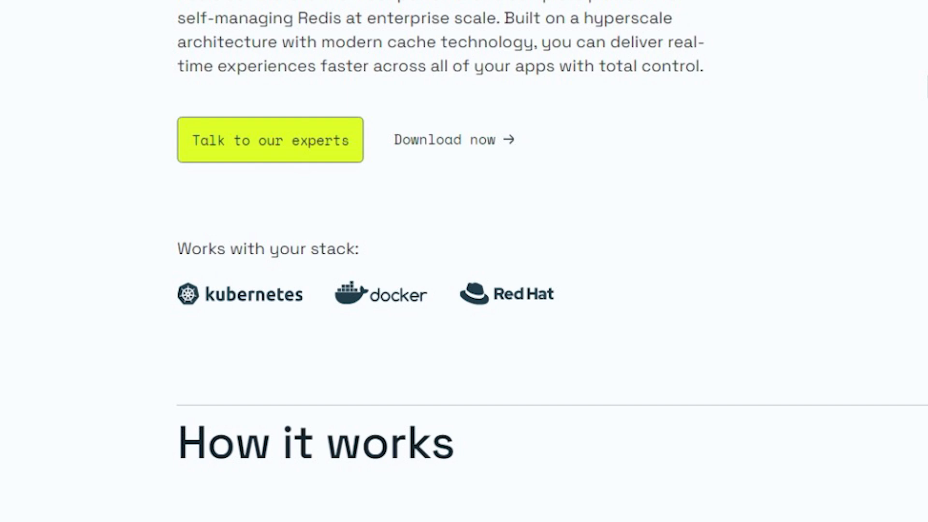
{"action": "scroll", "scroll_direction": "down", "scroll_amount": 3}
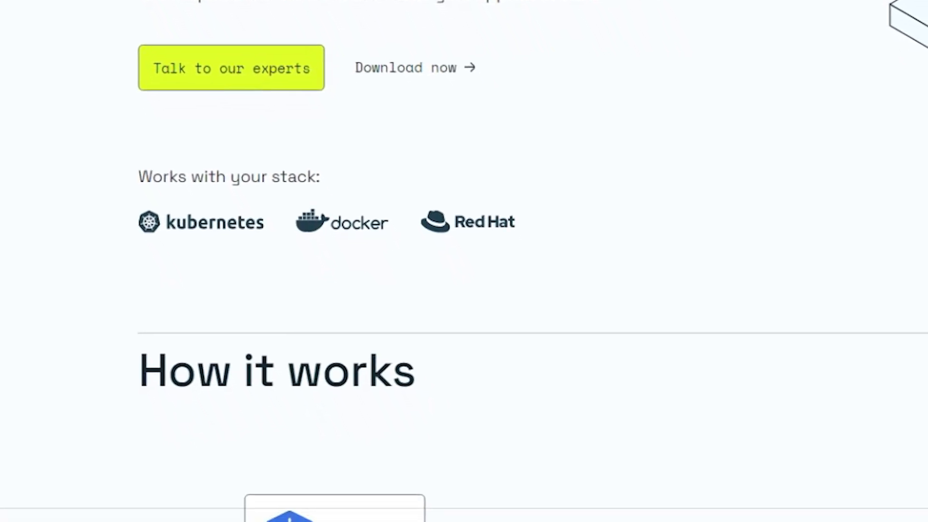
{"action": "scroll", "scroll_direction": "down", "scroll_amount": 3}
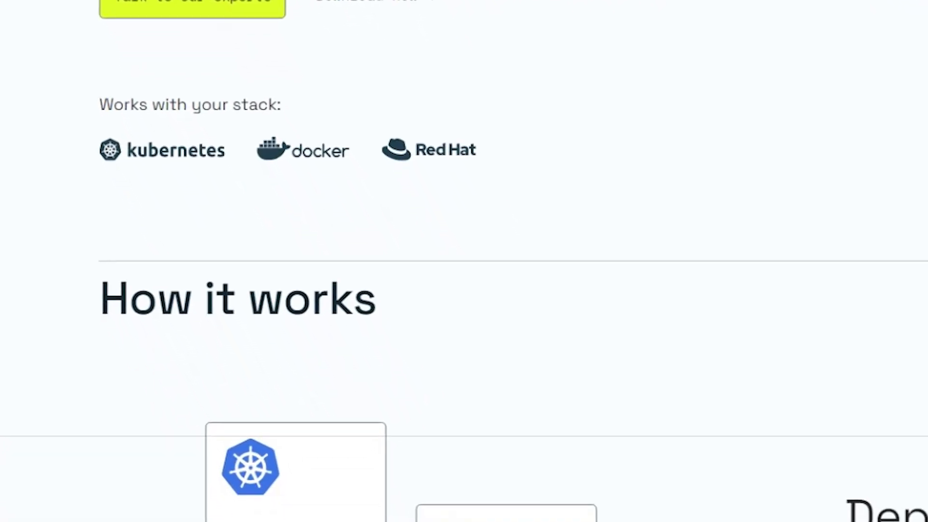
{"action": "scroll", "scroll_direction": "down", "scroll_amount": 3}
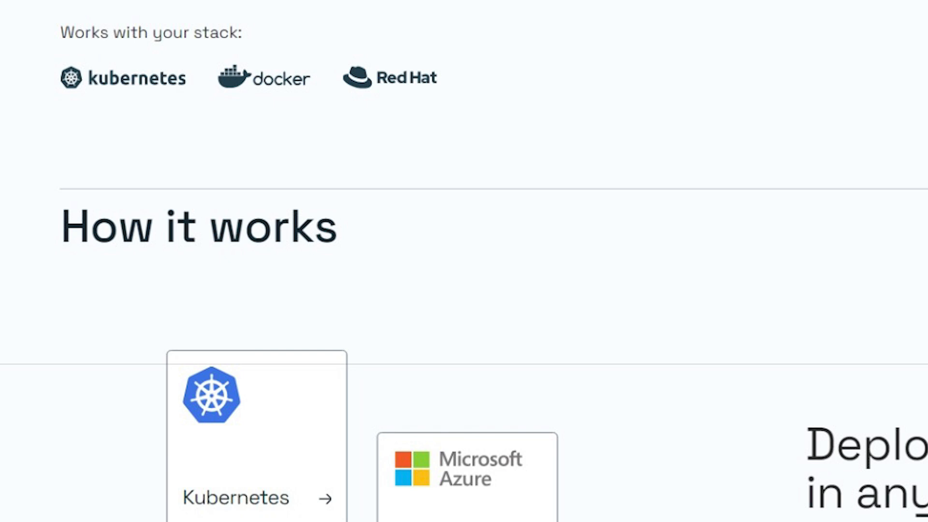
{"action": "scroll", "scroll_direction": "down", "scroll_amount": 3}
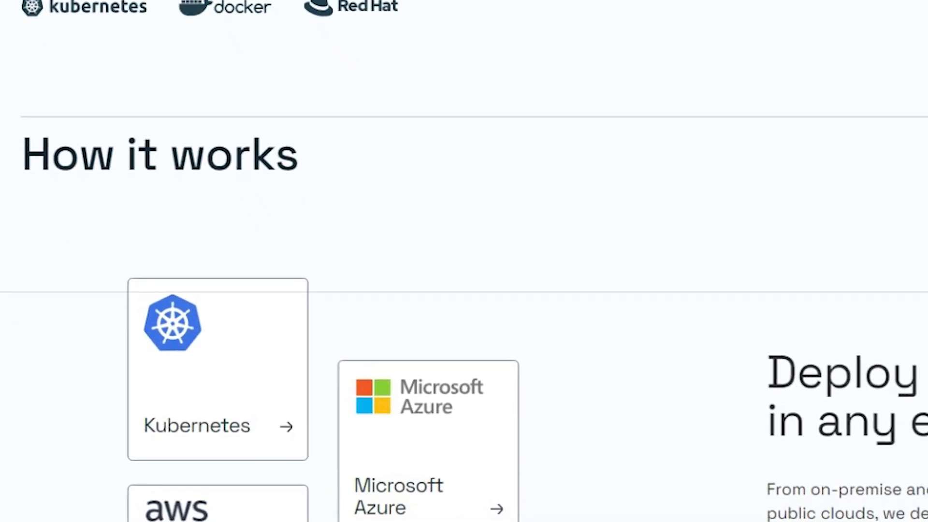
{"action": "scroll", "scroll_direction": "down", "scroll_amount": 3}
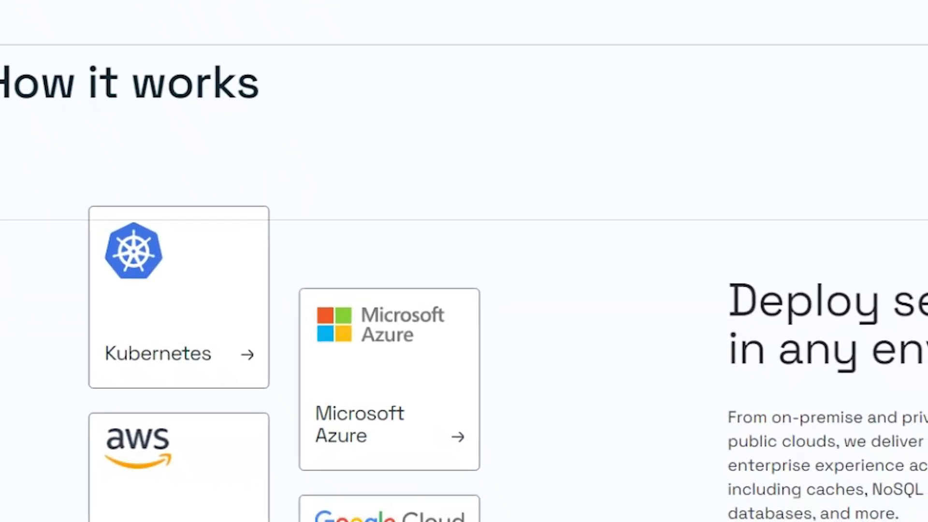
{"action": "scroll", "scroll_direction": "down", "scroll_amount": 3}
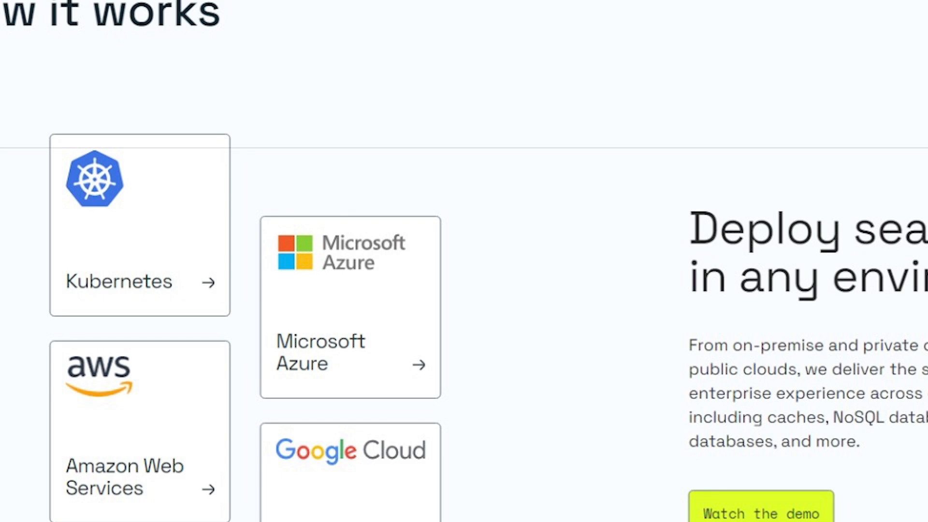
{"action": "scroll", "scroll_direction": "down", "scroll_amount": 3}
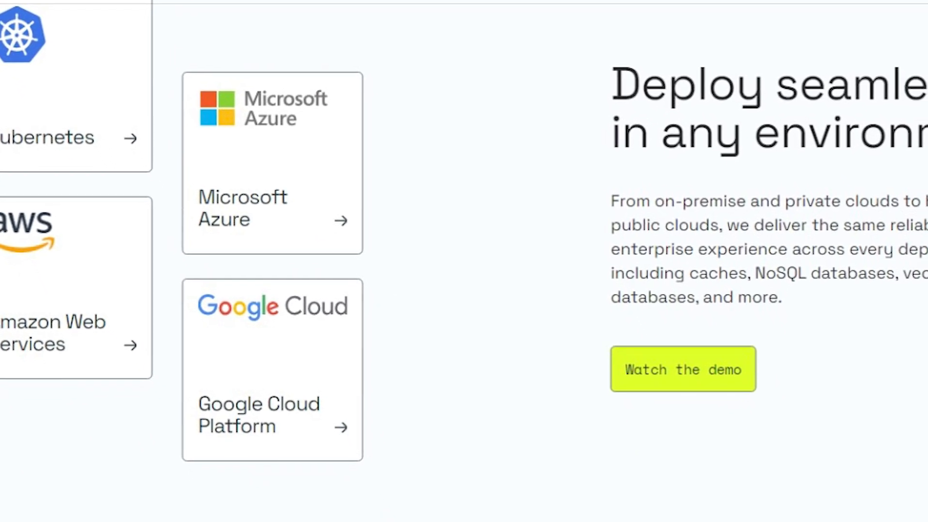
{"action": "scroll", "scroll_direction": "down", "scroll_amount": 3}
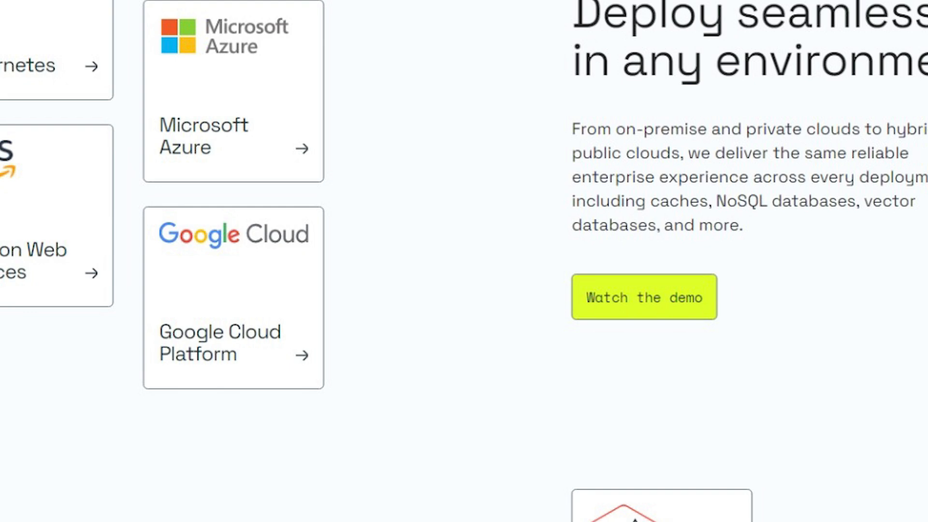
{"action": "scroll", "scroll_direction": "down", "scroll_amount": 3}
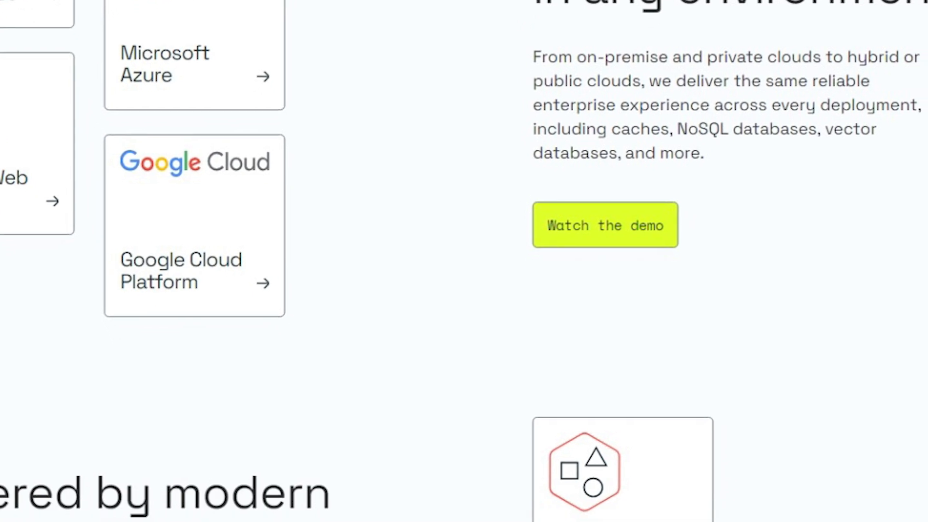
{"action": "scroll", "scroll_direction": "down", "scroll_amount": 3}
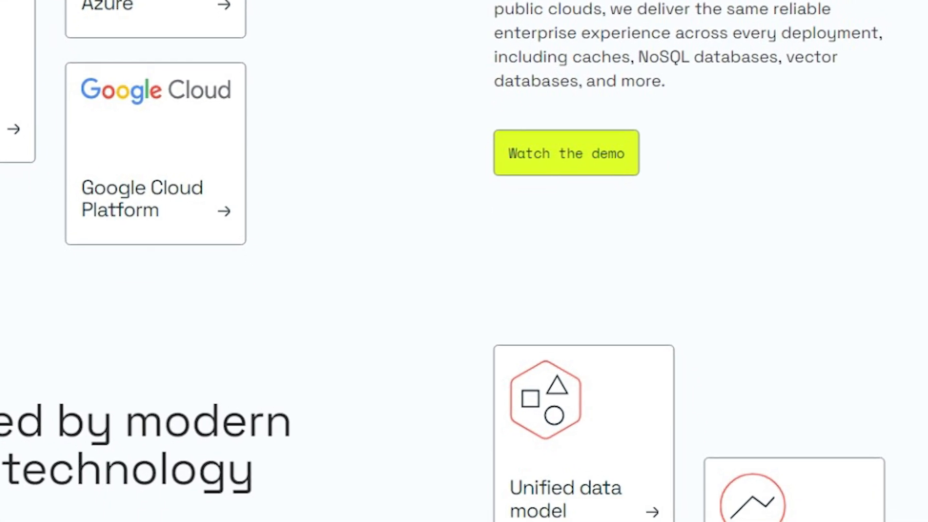
{"action": "scroll", "scroll_direction": "down", "scroll_amount": 3}
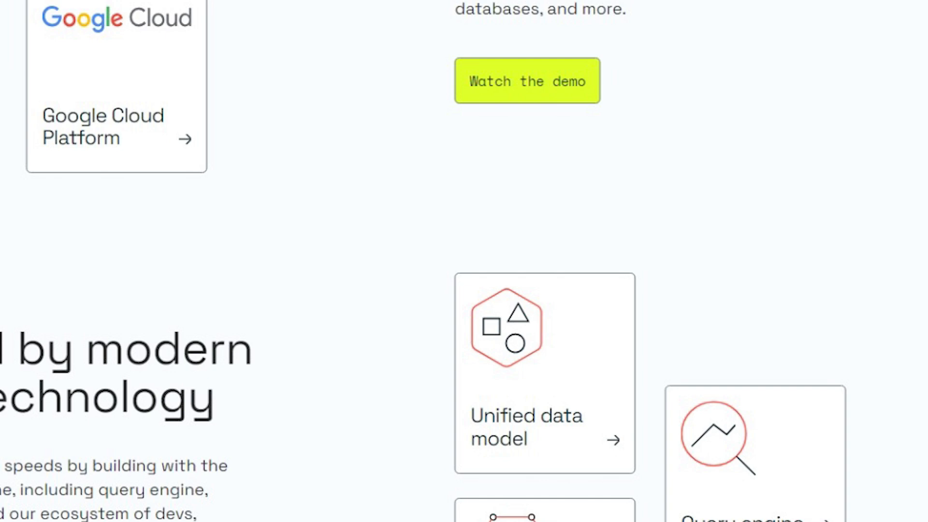
{"action": "scroll", "scroll_direction": "down", "scroll_amount": 3}
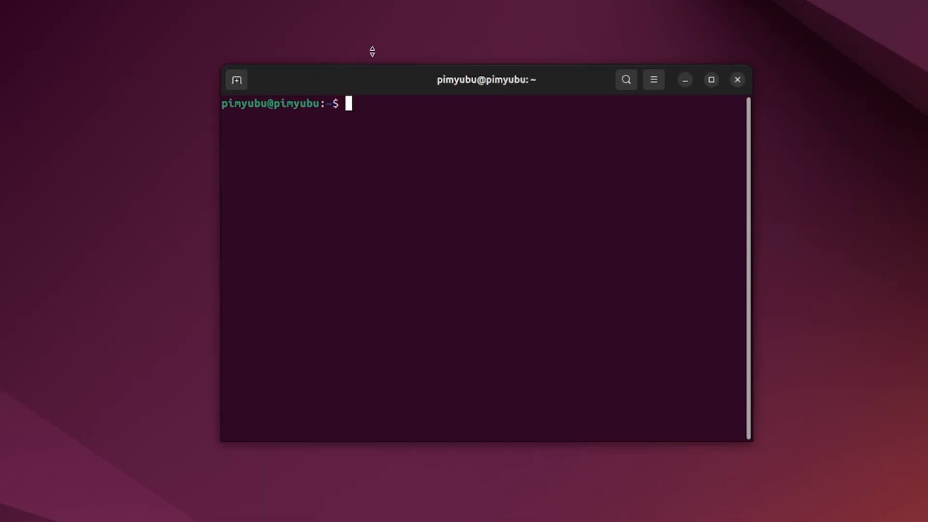
{"action": "mouse_move", "coordinate": [721, 4]}
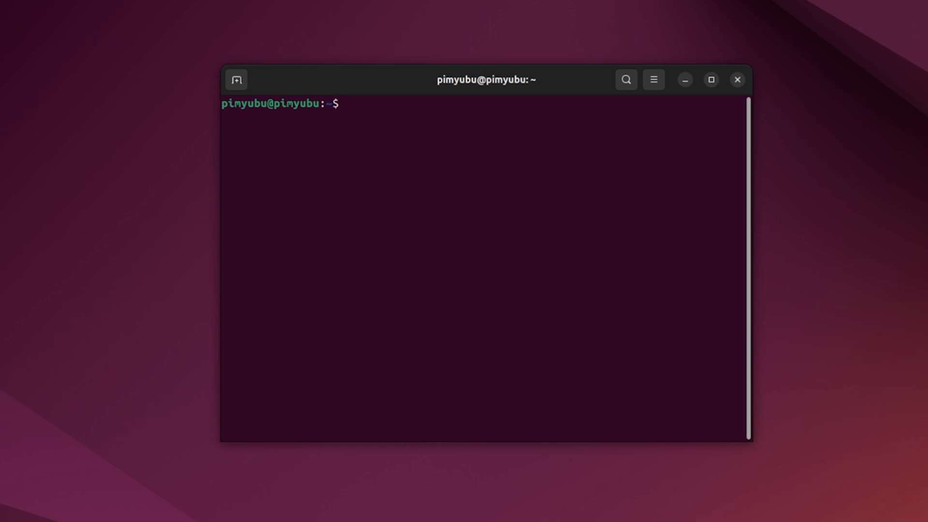
{"action": "type", "text": "sudo apt update"}
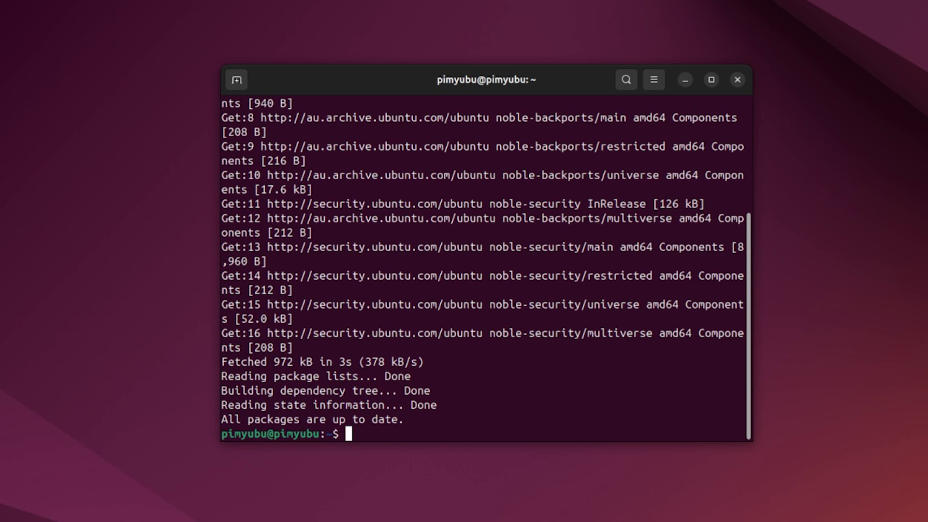
Step: Upgrade installed packages with apt upgrade -y, then install curl and wget, confirming with y
{"action": "type", "text": "sudo apt upgr"}
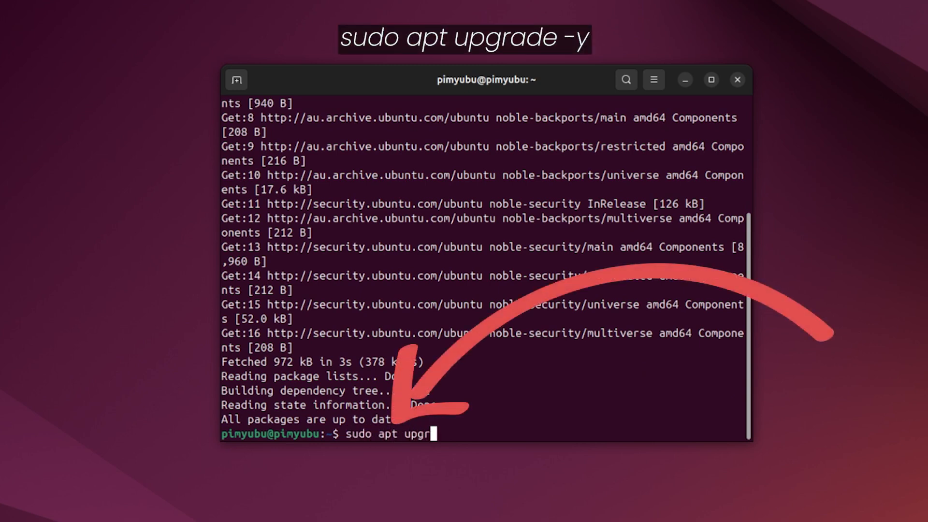
{"action": "key", "text": "Return"}
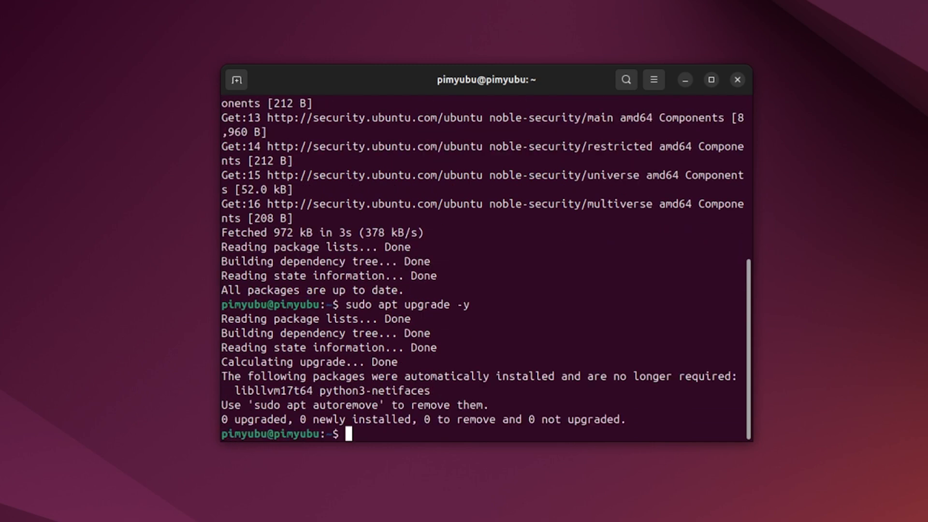
{"action": "type", "text": "sudo apt install curl wget"}
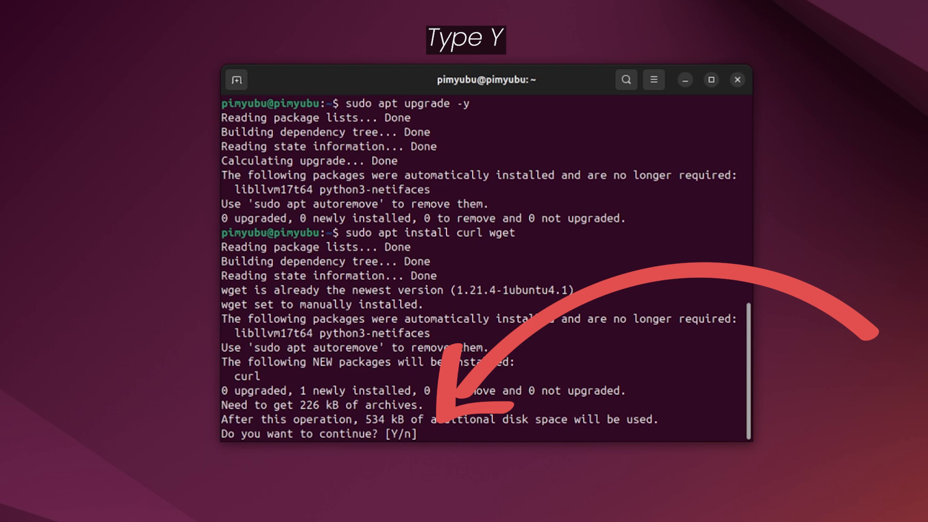
{"action": "type", "text": "y"}
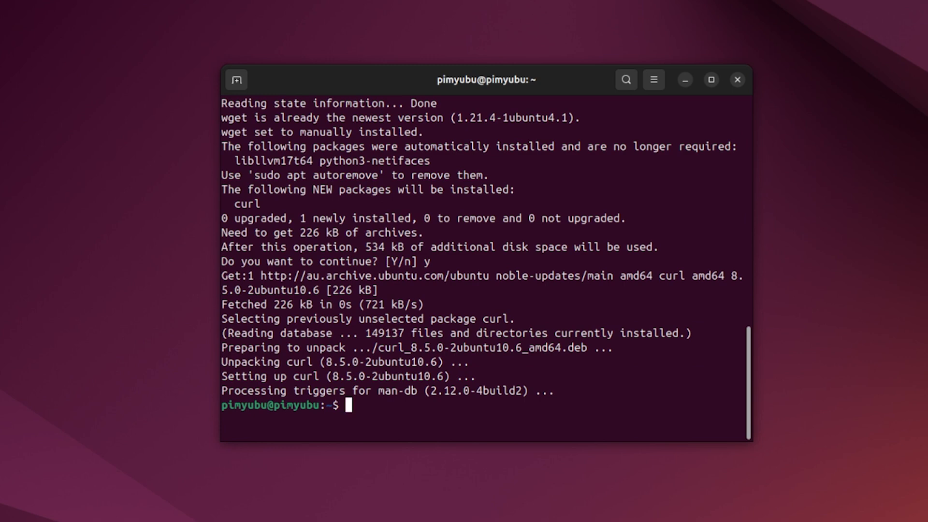
{"action": "type", "text": "cur"}
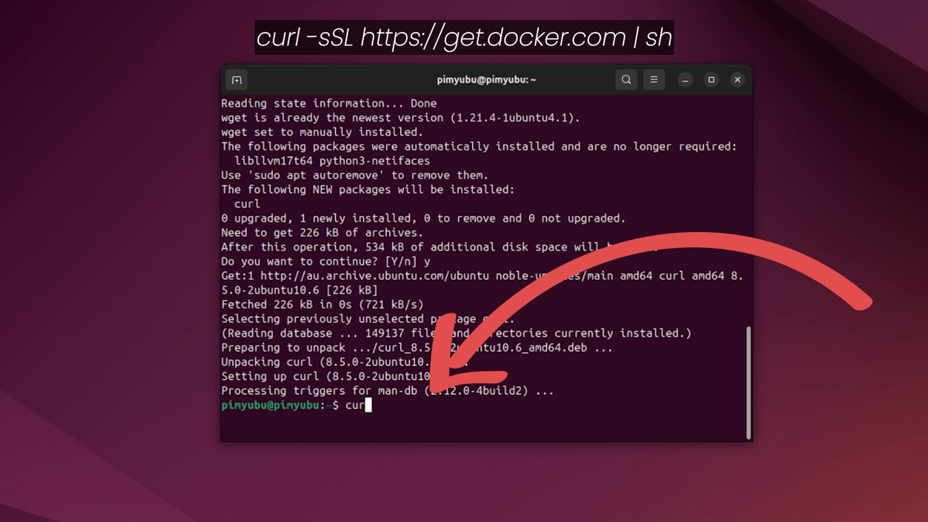
{"action": "type", "text": "-sSL h"}
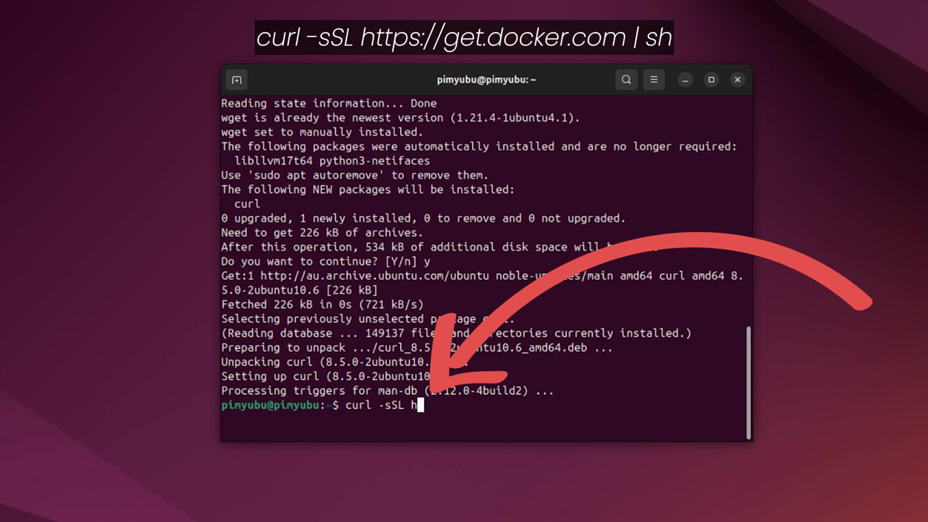
{"action": "type", "text": "ttps://"}
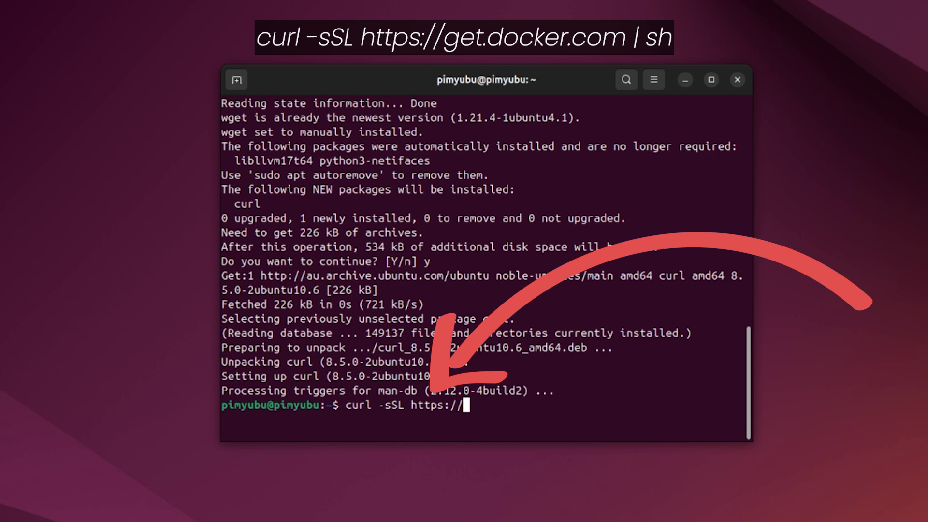
{"action": "type", "text": "get.docker.com | sh"}
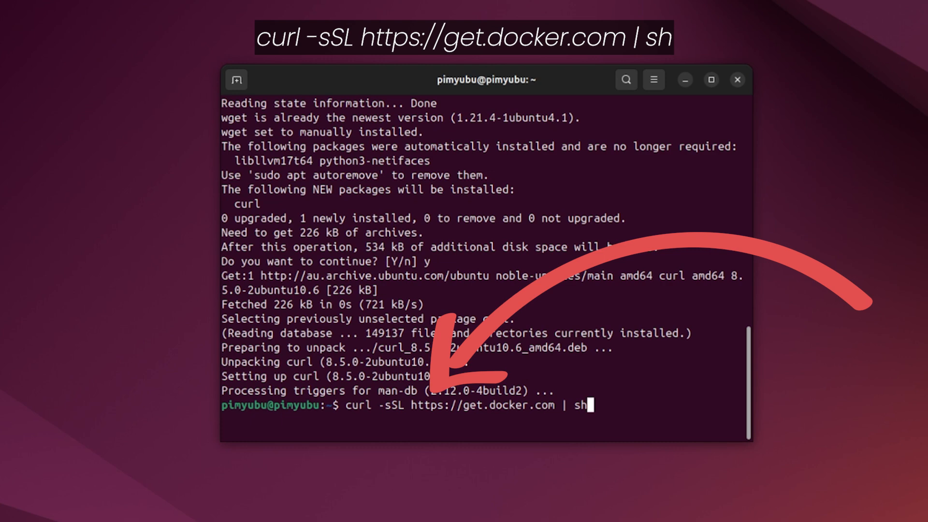
{"action": "key", "text": "Return"}
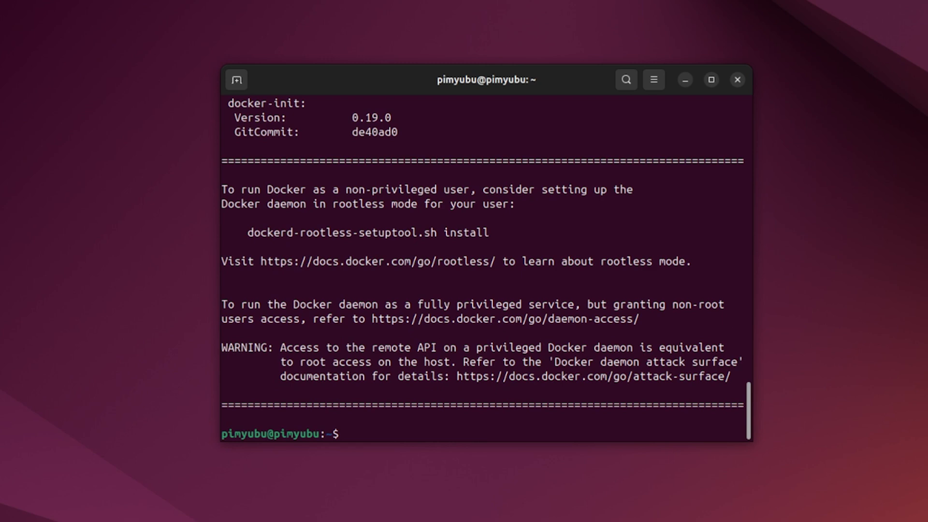
Step: Add the current user to the docker group with sudo usermod -aG docker $USER
{"action": "type", "text": "sudo usermod"}
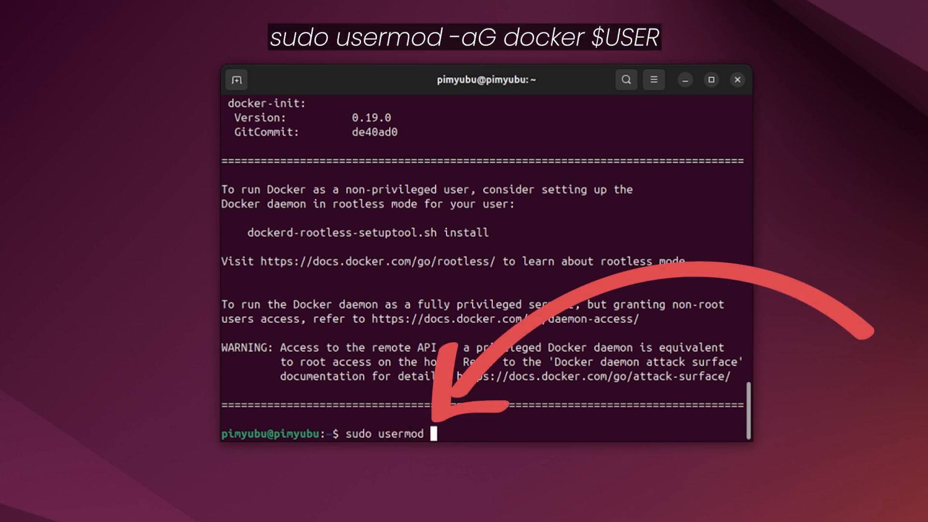
{"action": "type", "text": "-aG dock"}
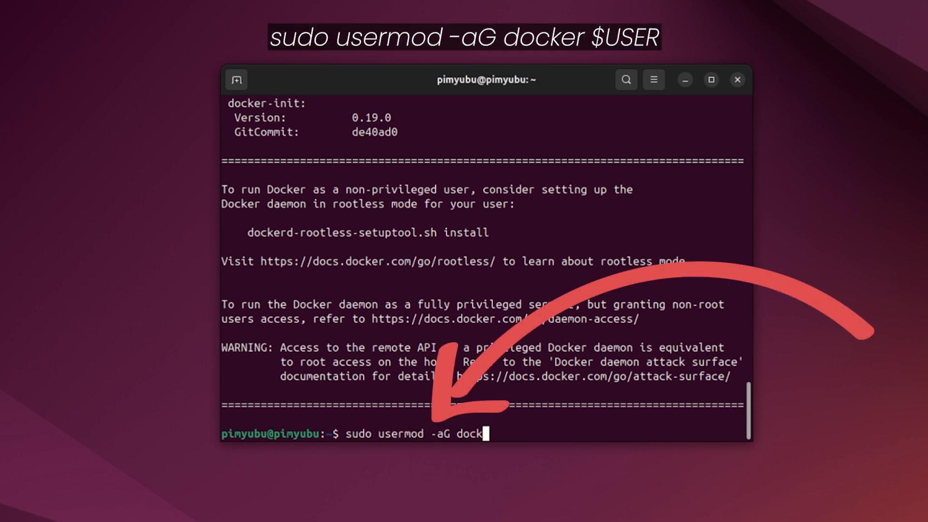
{"action": "type", "text": "er $USER"}
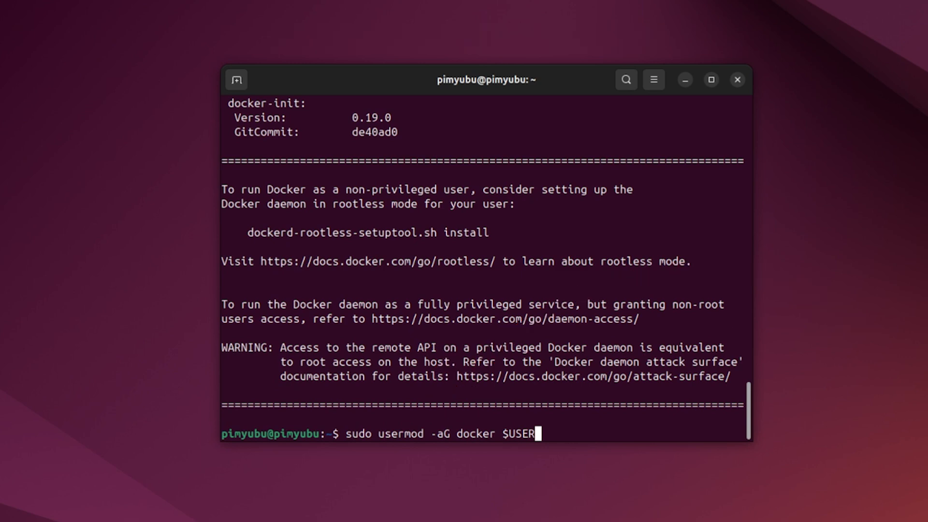
{"action": "key", "text": "Return"}
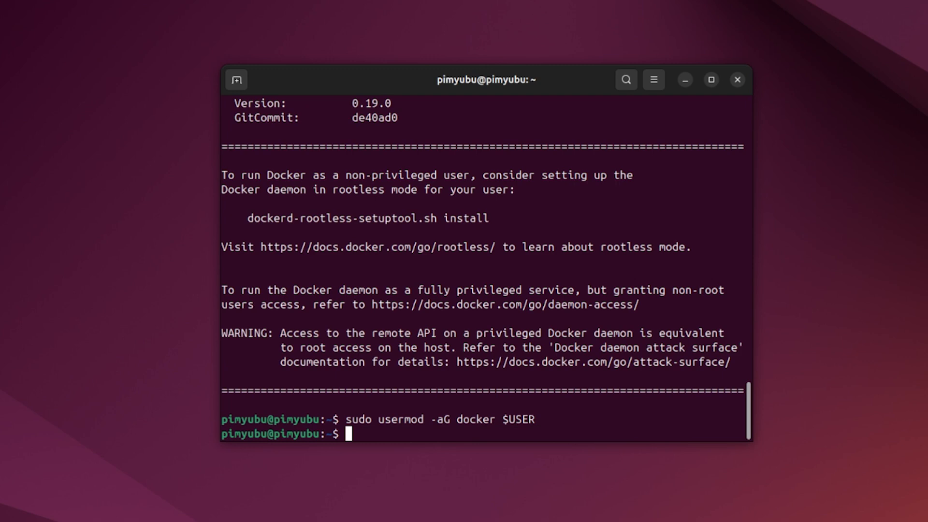
{"action": "type", "text": "su"}
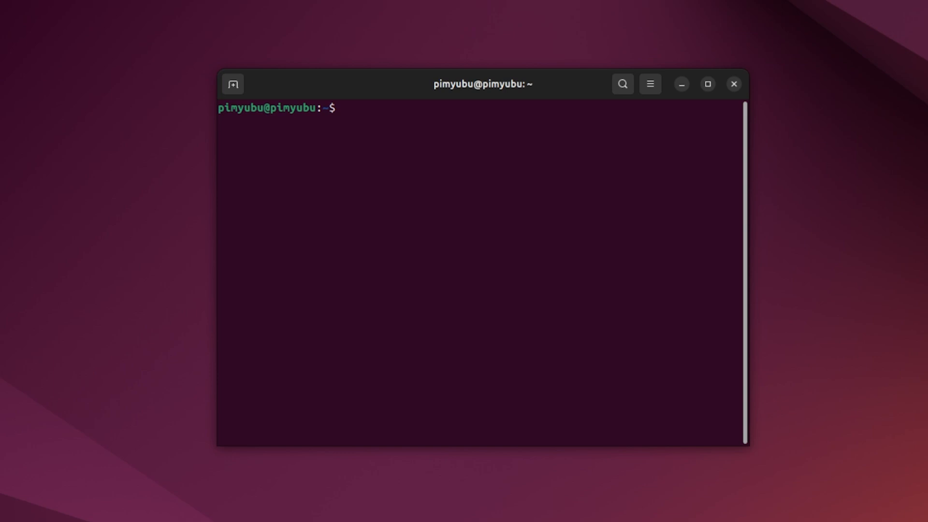
Step: Create /opt/stacks/redis with sudo mkdir -p and make it the working directory
{"action": "type", "text": "s"}
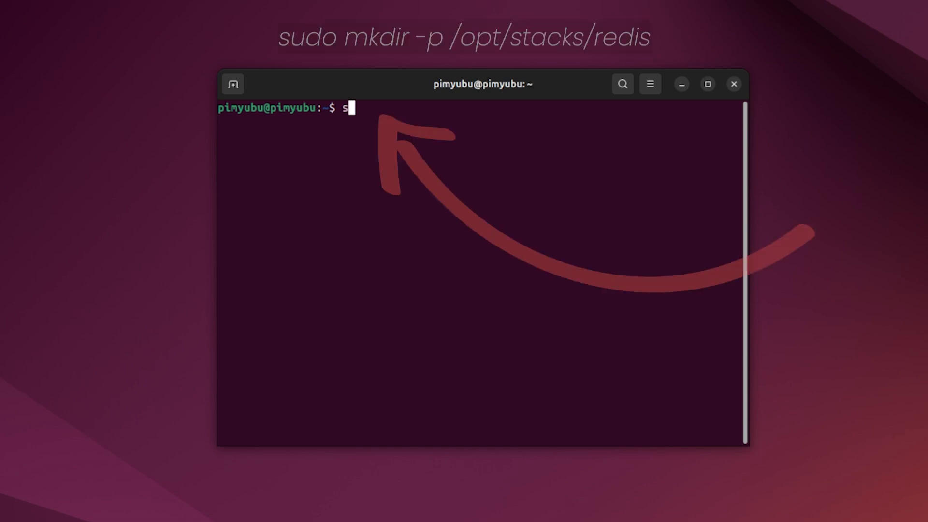
{"action": "type", "text": "udo mkdir -p /"}
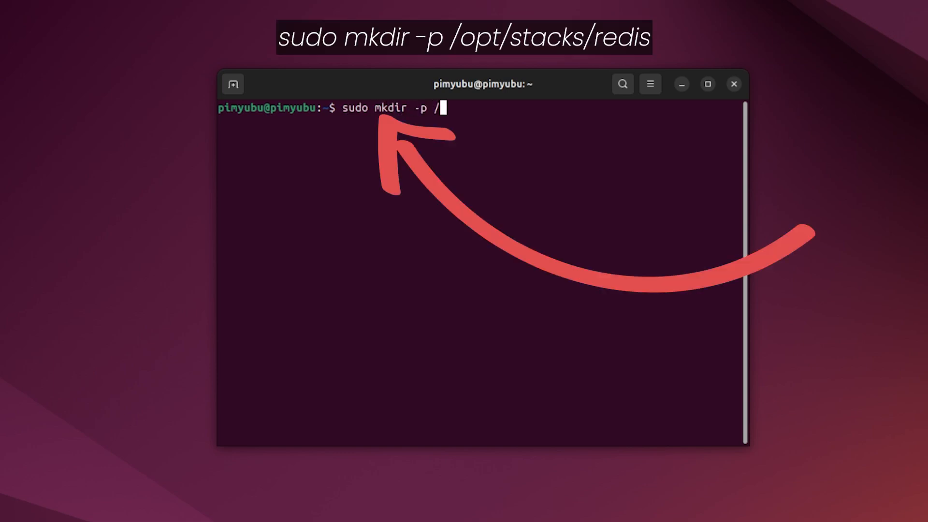
{"action": "type", "text": "opt/stacks/r"}
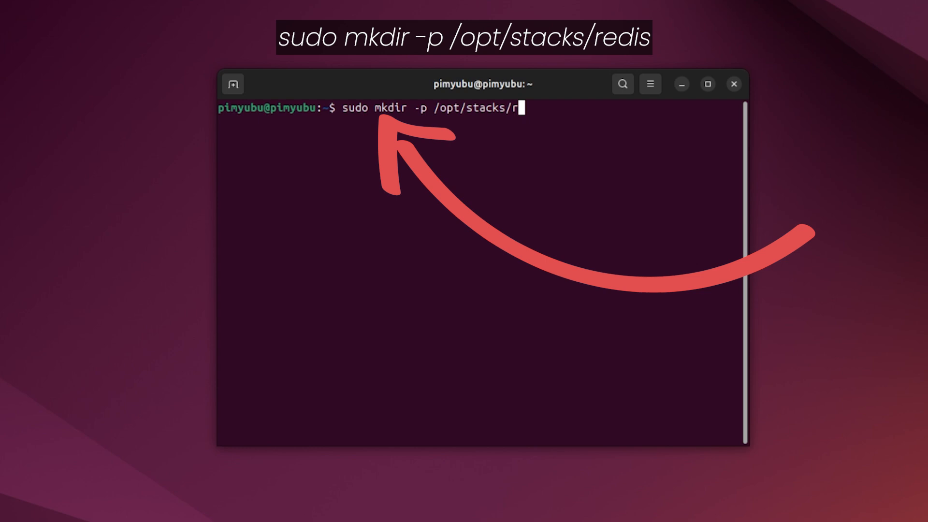
{"action": "type", "text": "edis"}
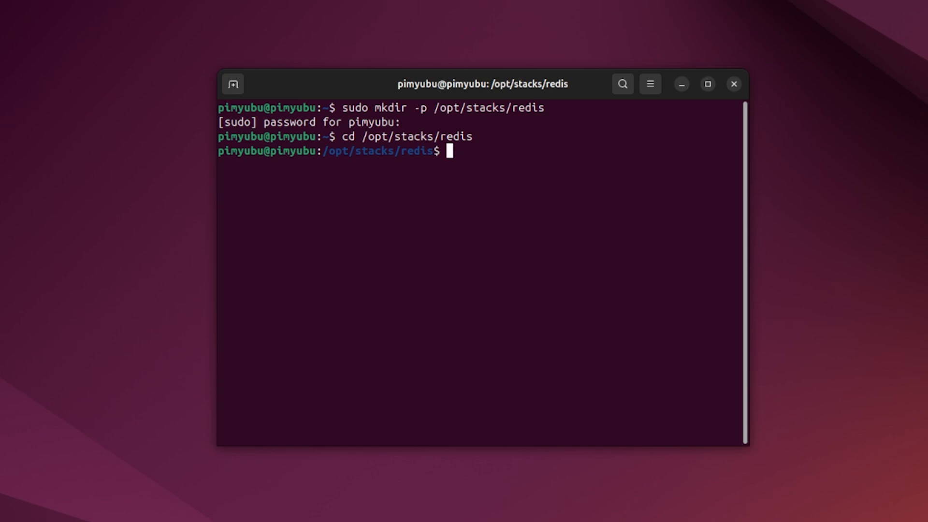
{"action": "type", "text": "sudo wget https"}
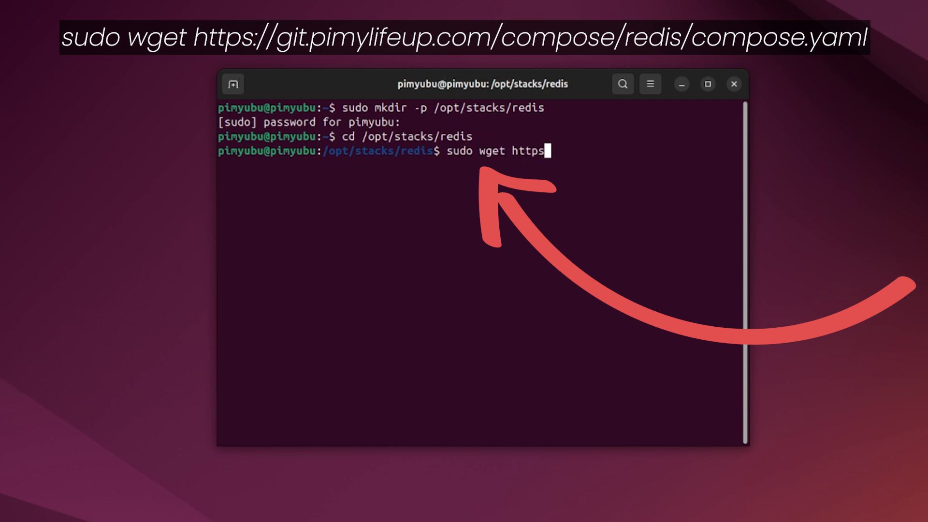
{"action": "type", "text": "://git.pimyli"}
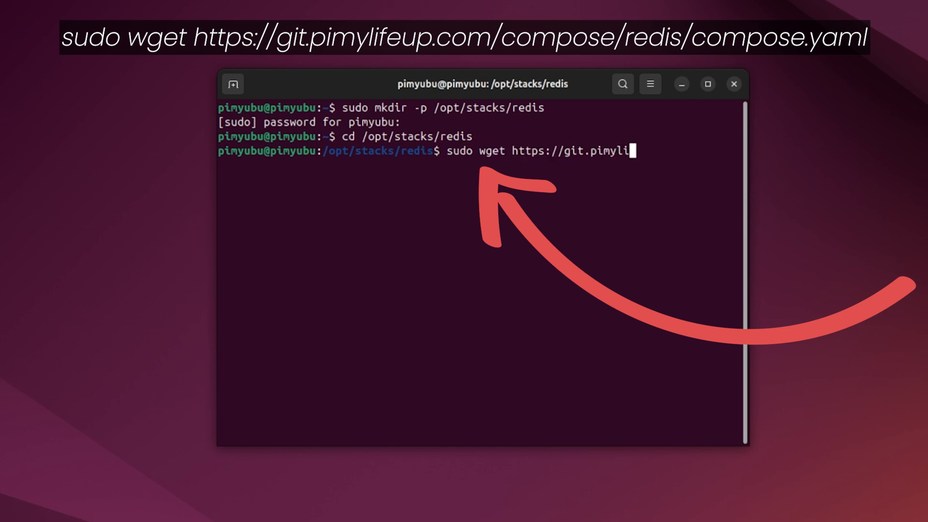
{"action": "type", "text": "feup.com/"}
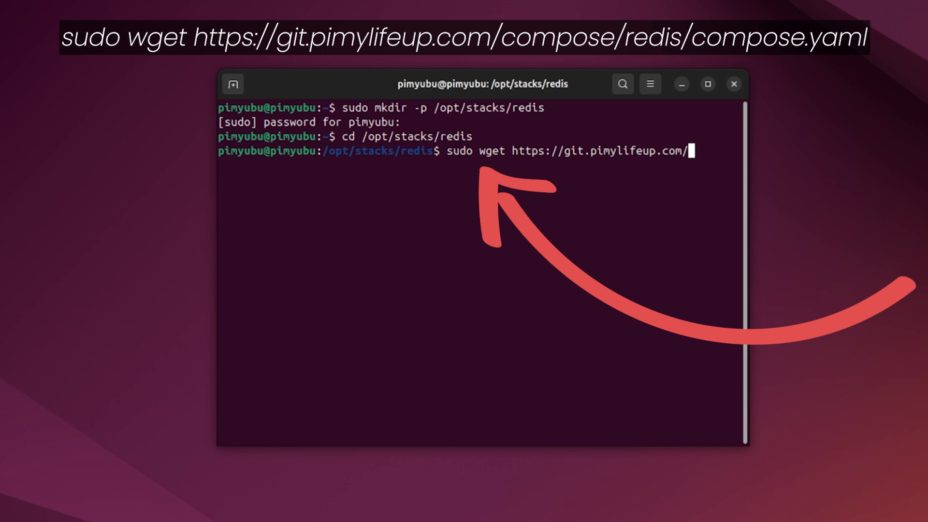
{"action": "type", "text": "compose/"}
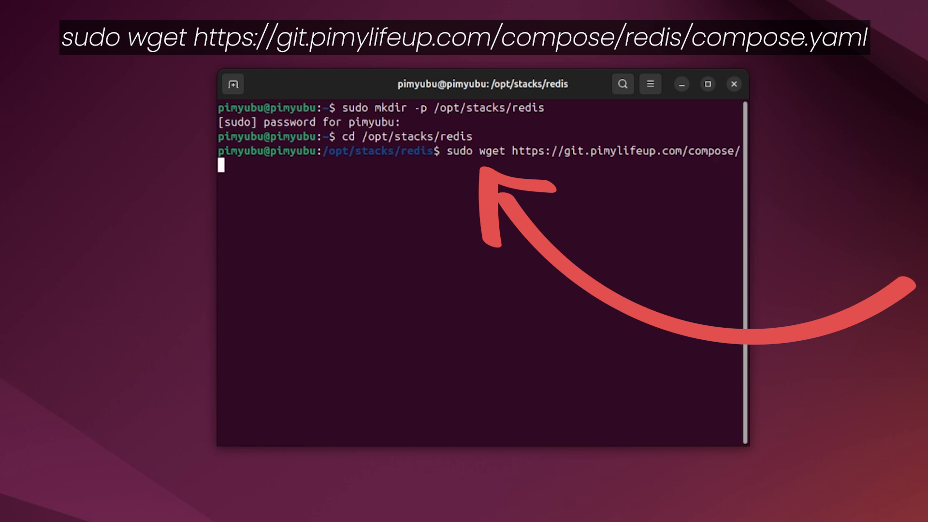
{"action": "type", "text": "redis/"}
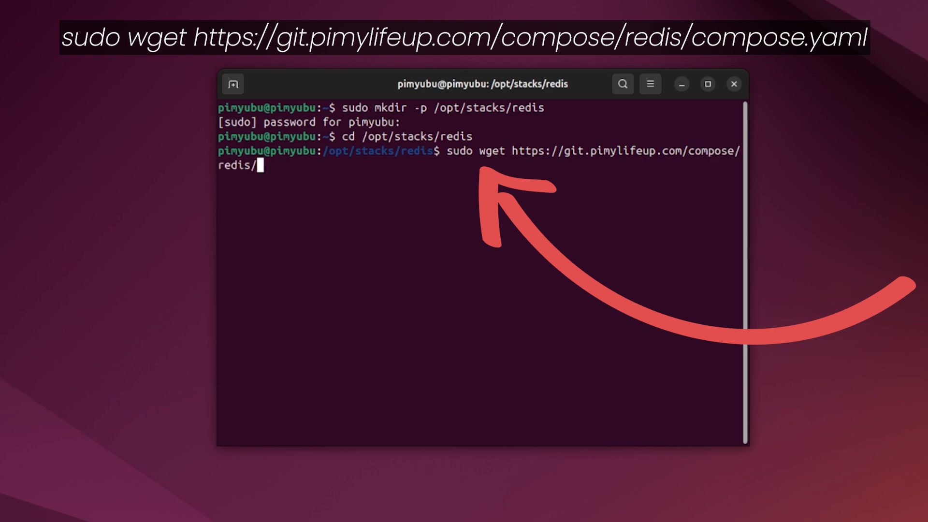
{"action": "type", "text": "compose.yaml"}
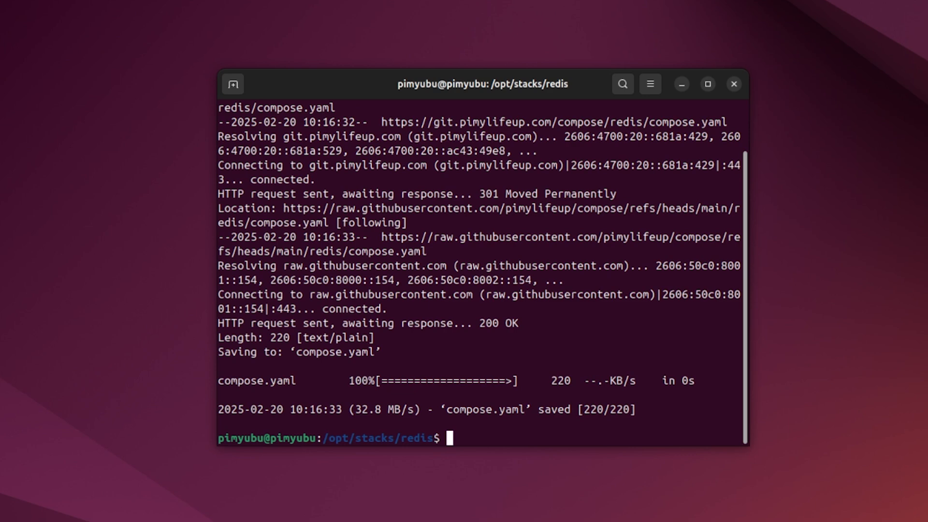
{"action": "type", "text": "sudo nano"}
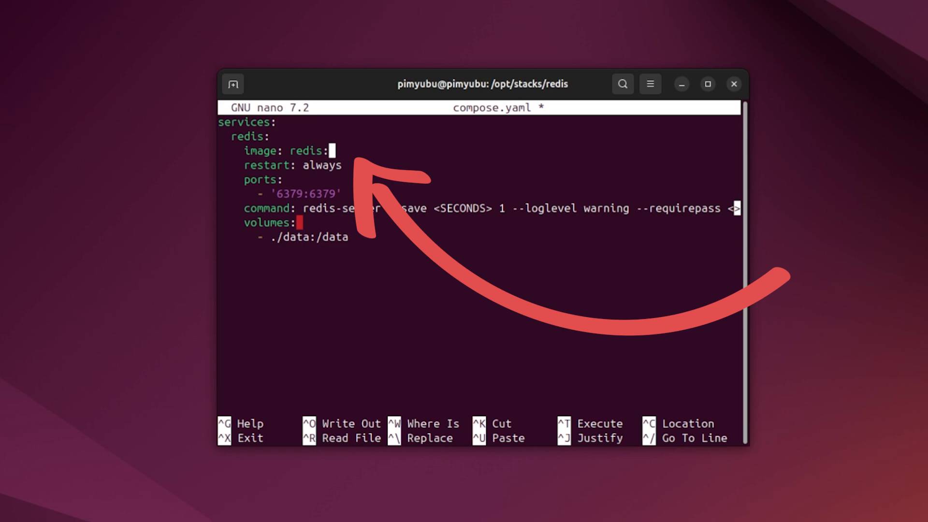
Step: Change the compose.yaml image line to redis:7
{"action": "type", "text": "7"}
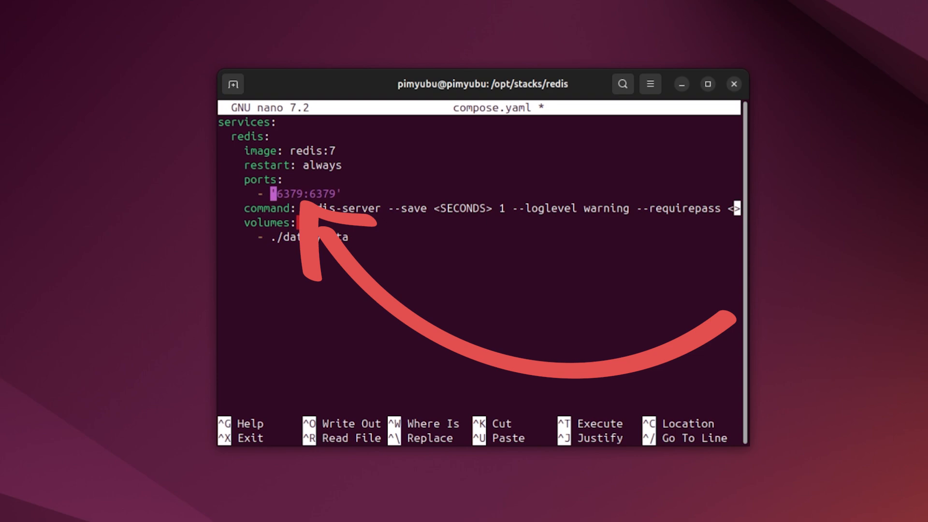
{"action": "key", "text": "Right"}
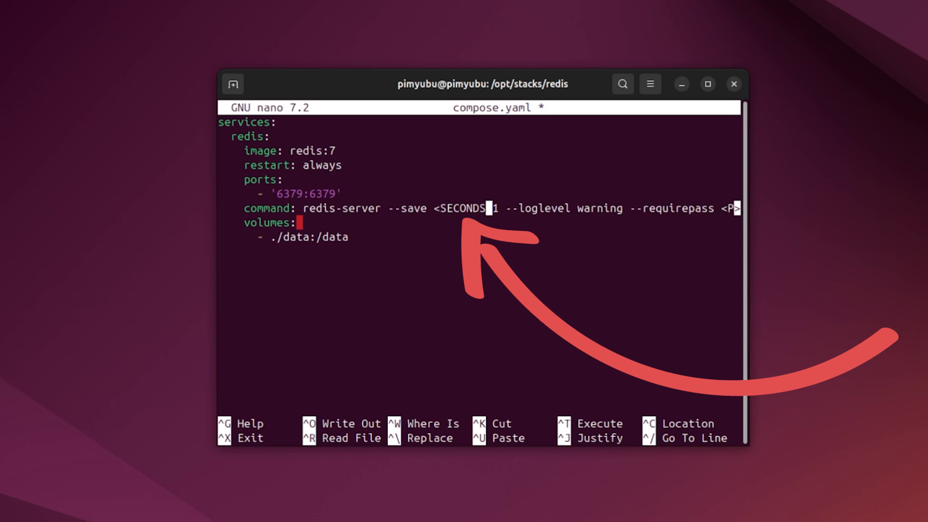
Step: Set the command to redis-server --save 60 1 --loglevel warning with a real requirepass password
{"action": "type", "text": "7"}
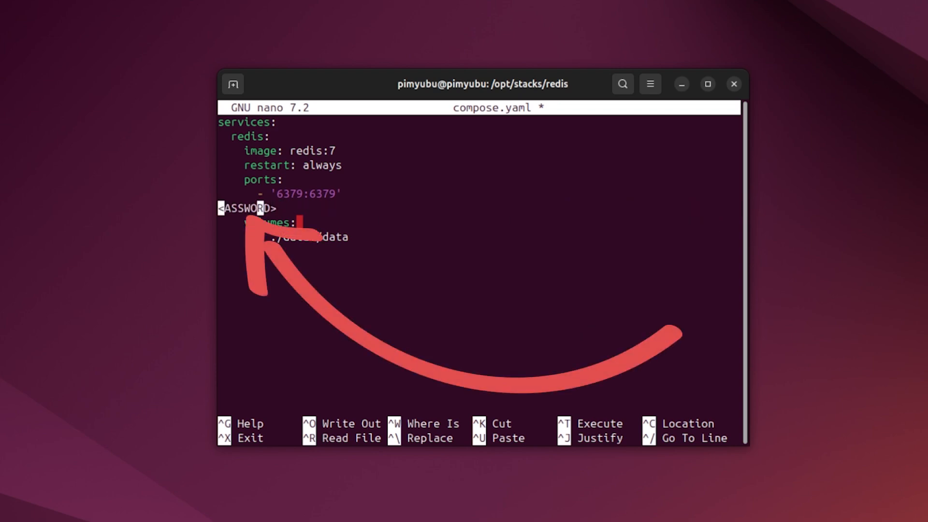
{"action": "type", "text": "command: redis-server --save 60 1 --loglevel warning --requirepass <PASSWORD>"}
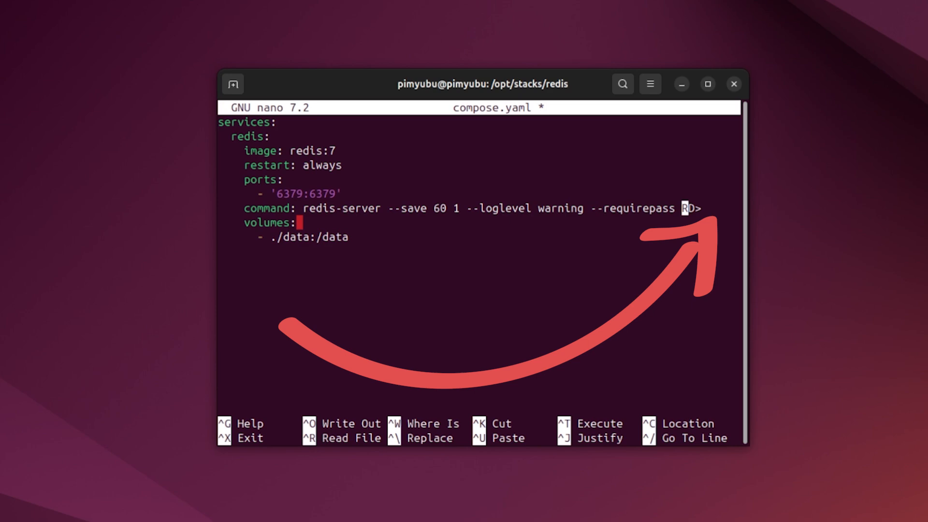
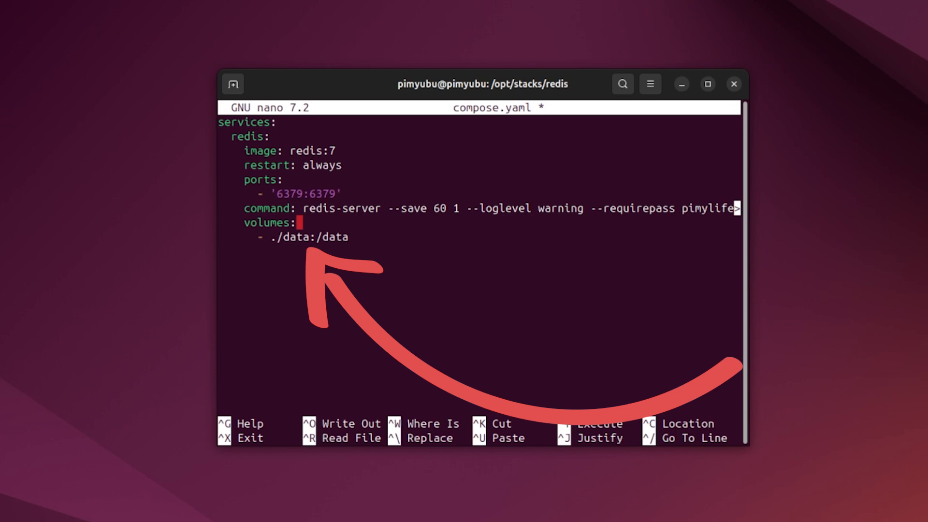
Step: Write the changes to compose.yaml and exit nano
{"action": "key", "text": "ctrl+x"}
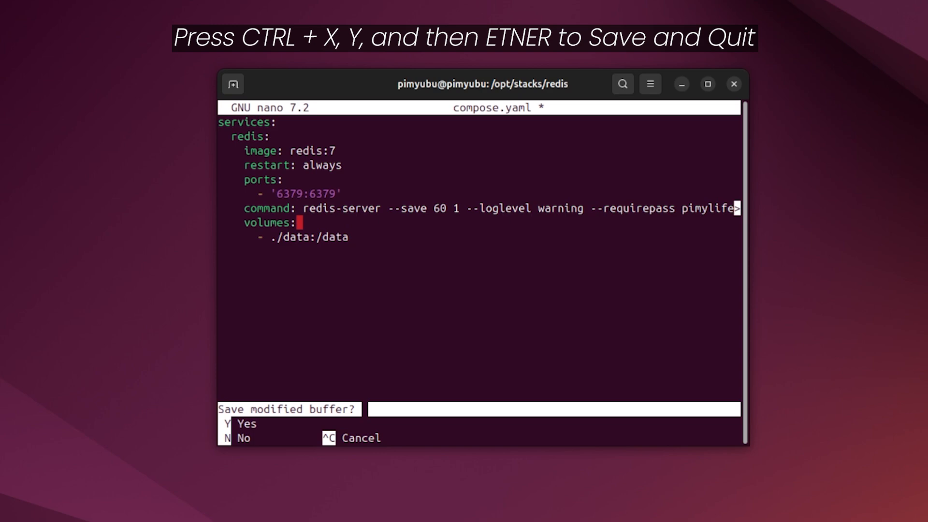
{"action": "key", "text": "y"}
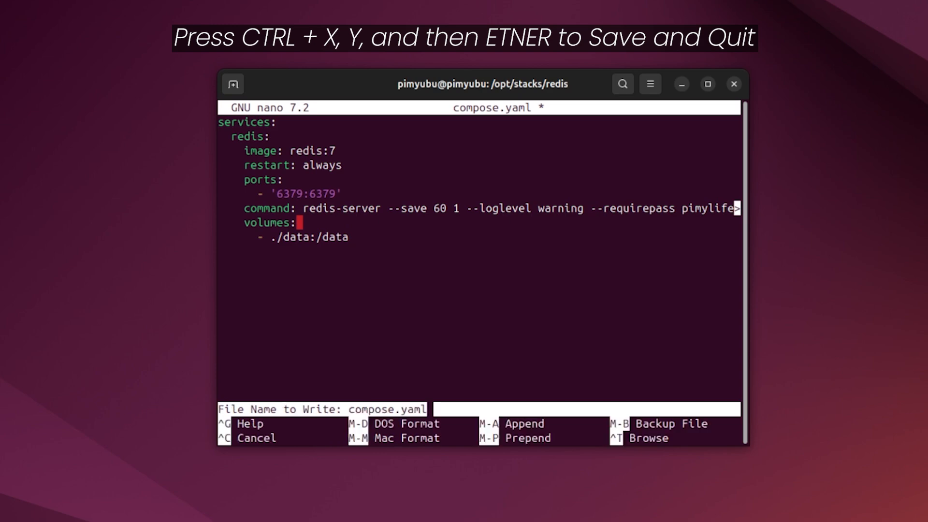
{"action": "key", "text": "Enter"}
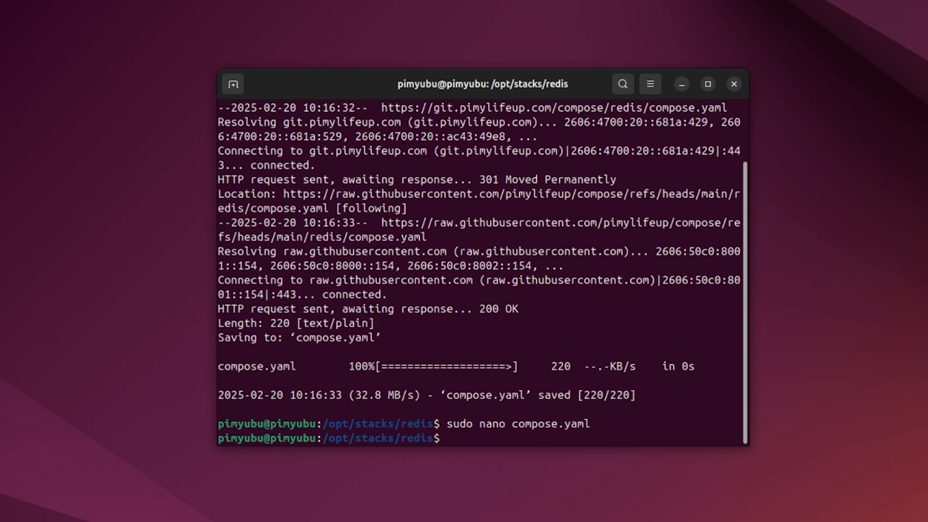
Step: Launch the Redis stack in detached mode with docker compose up -d
{"action": "type", "text": "docker compose up -d"}
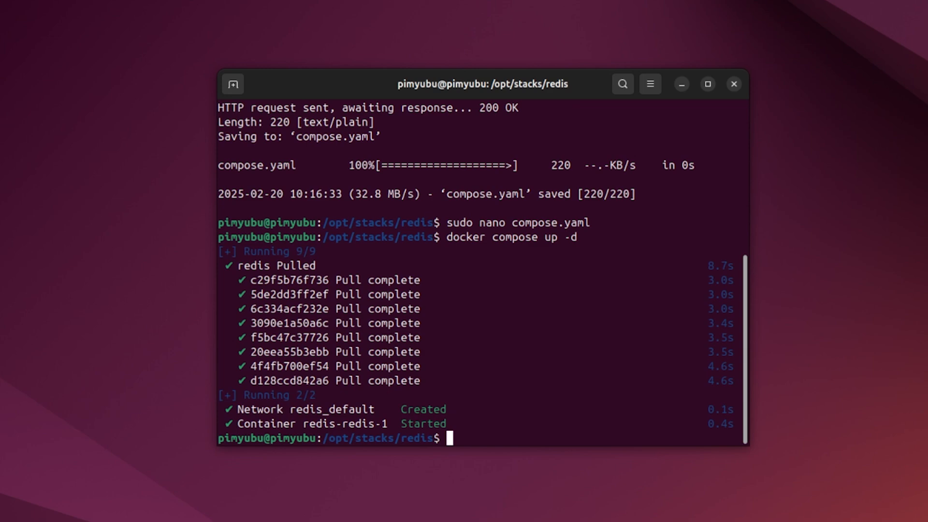
{"action": "mouse_move", "coordinate": [710, 294]}
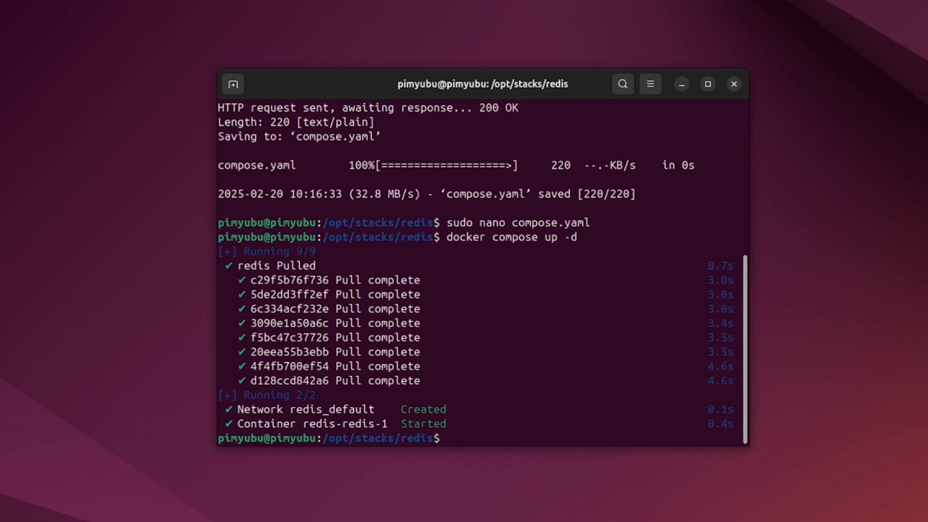
{"action": "mouse_move", "coordinate": [525, 494]}
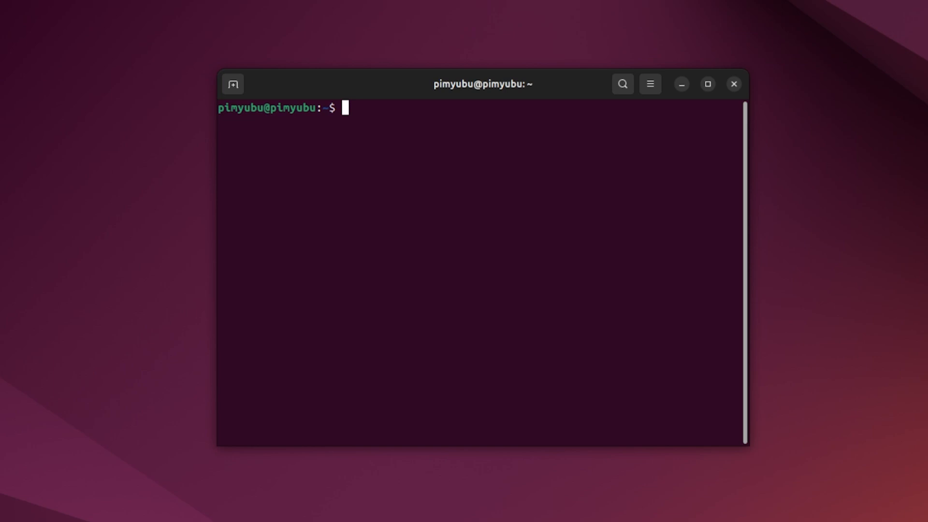
Step: Install redis-tools with sudo apt install redis-tools, confirming with Y
{"action": "type", "text": "sudo"}
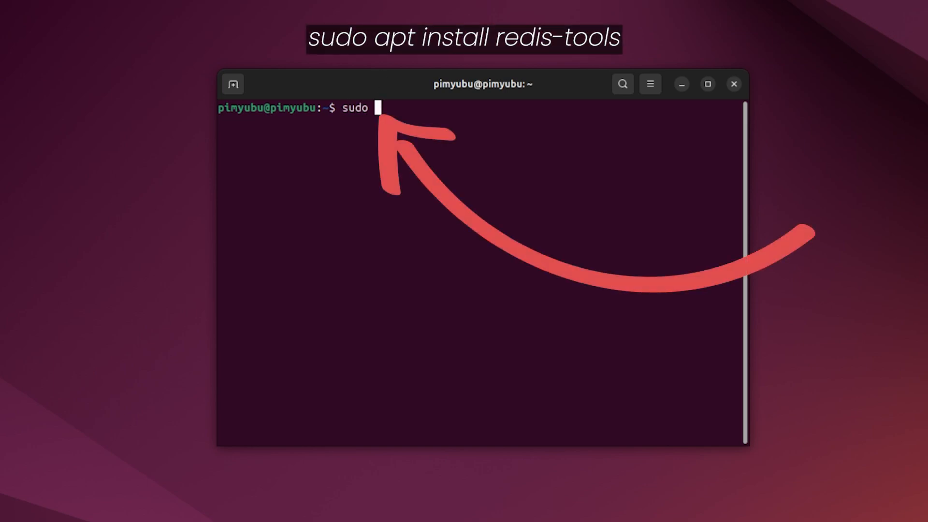
{"action": "type", "text": "apt install redis-"}
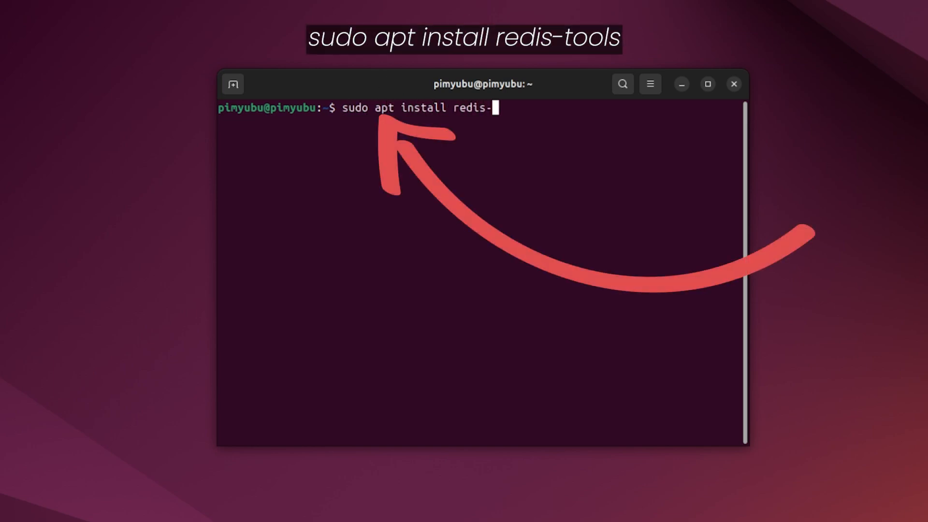
{"action": "type", "text": "tools"}
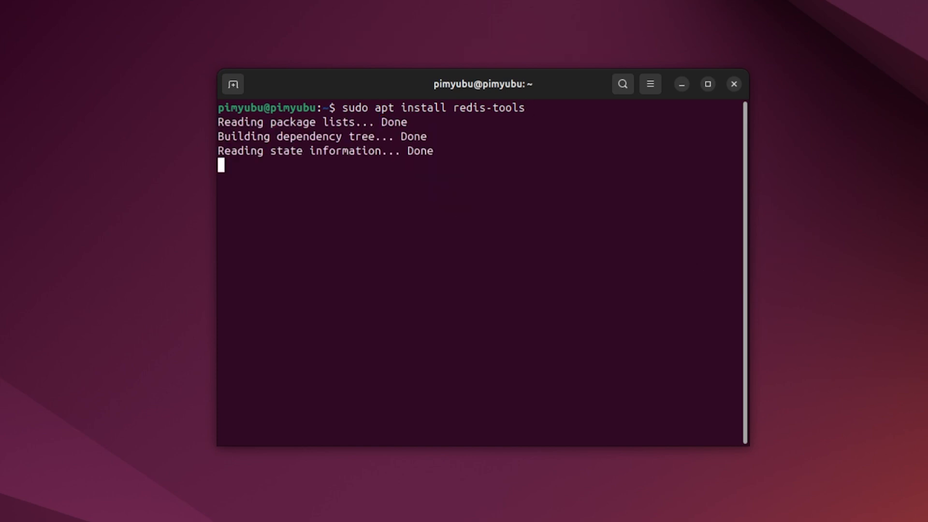
{"action": "type", "text": "Y"}
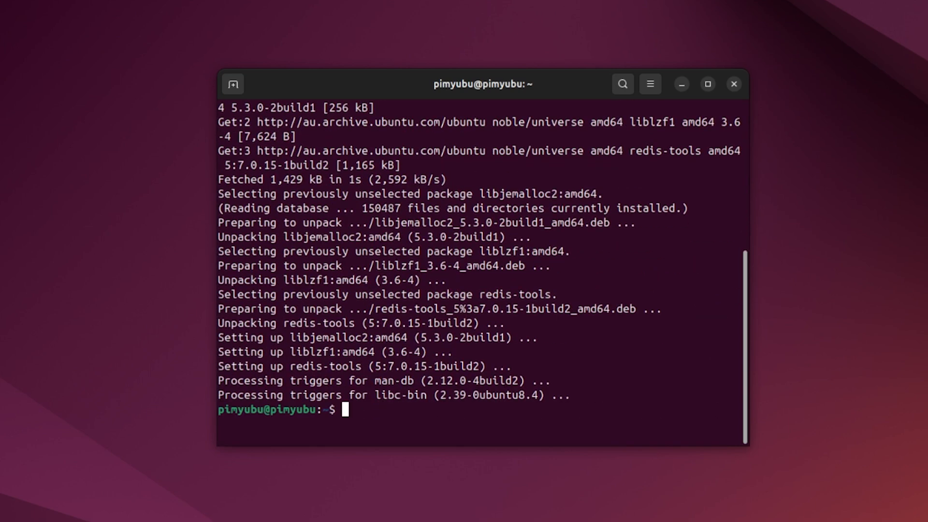
{"action": "type", "text": "redis-cli"}
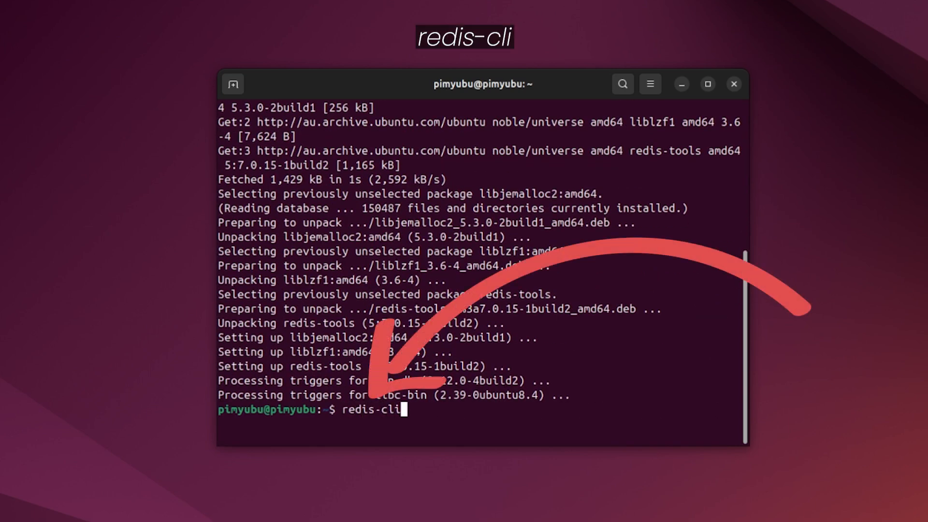
{"action": "key", "text": "Return"}
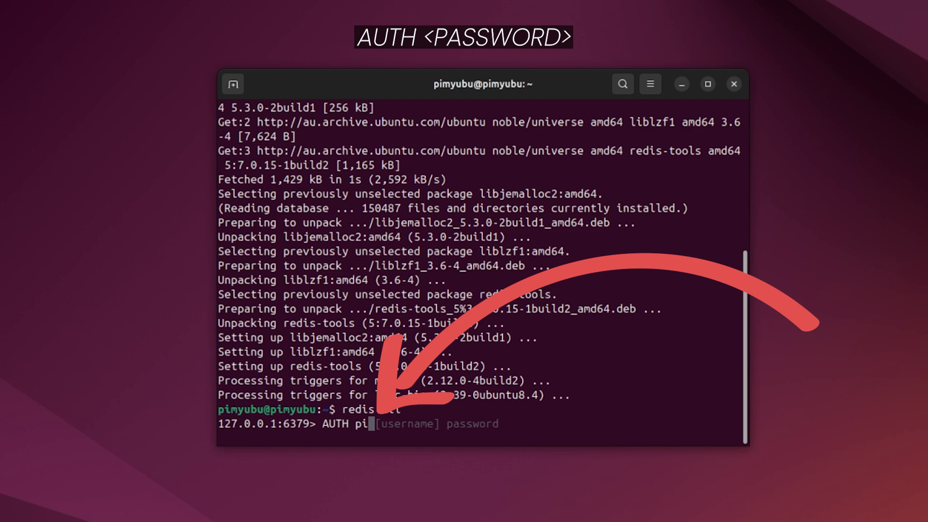
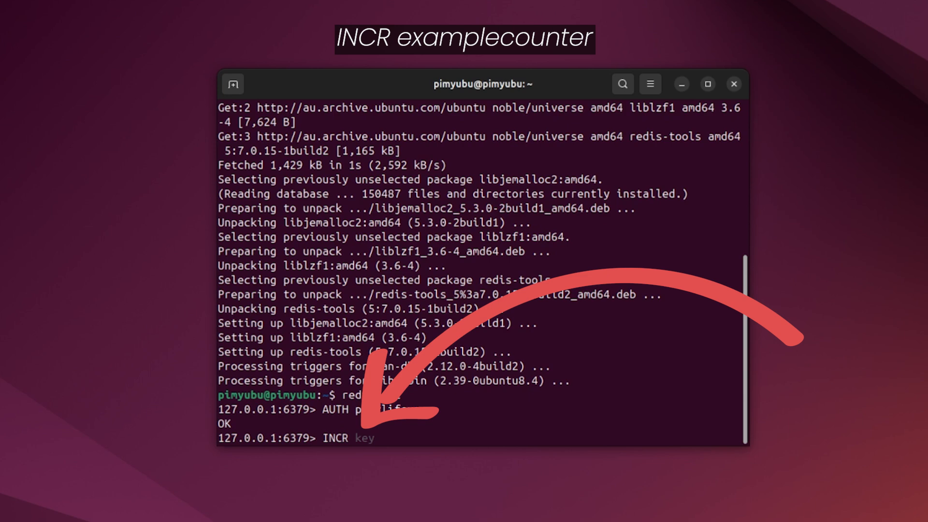
{"action": "type", "text": "exam"}
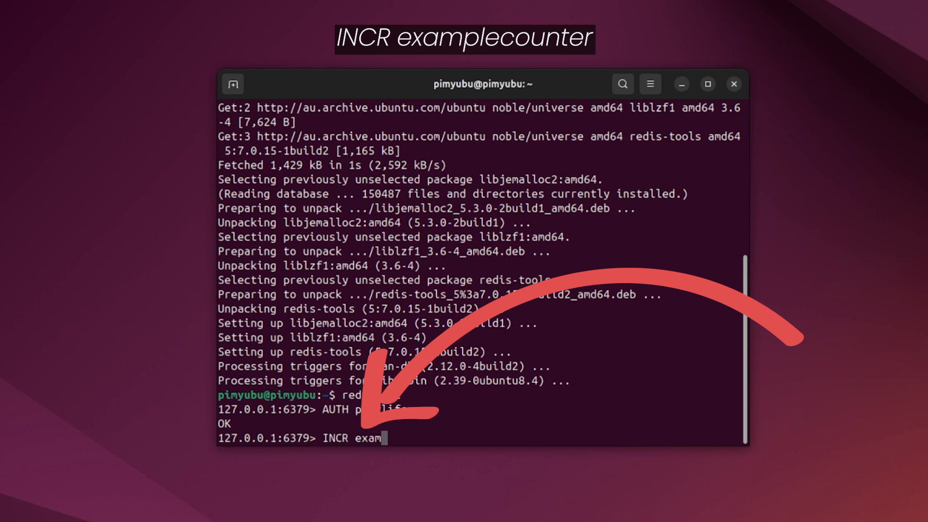
{"action": "type", "text": "plecounter"}
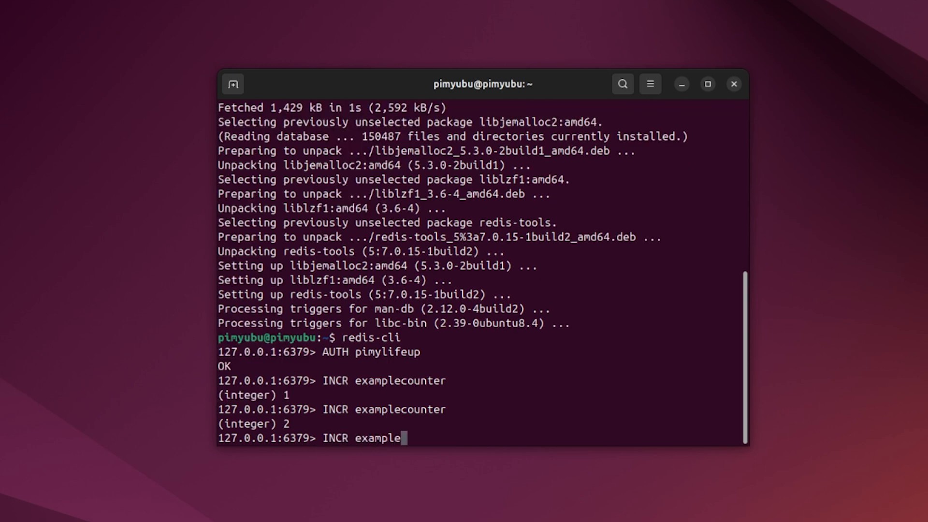
{"action": "key", "text": "Return"}
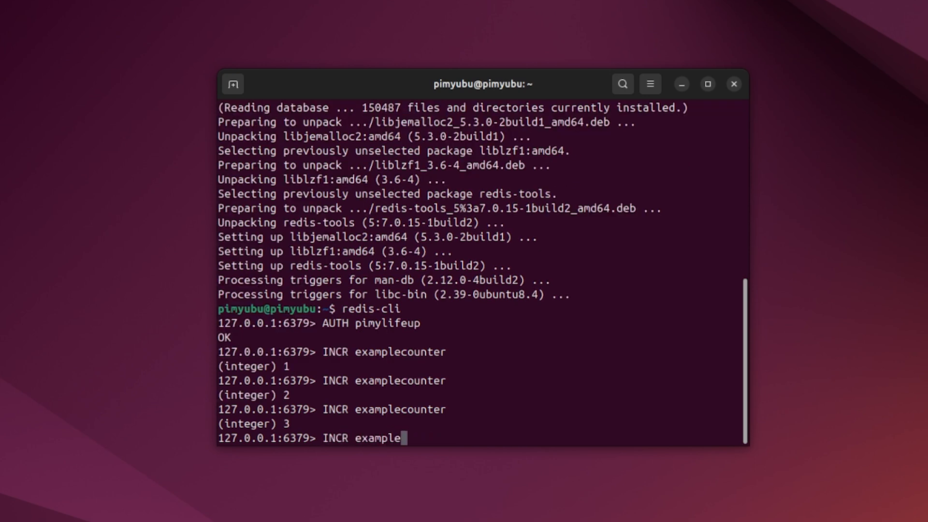
{"action": "key", "text": "Return"}
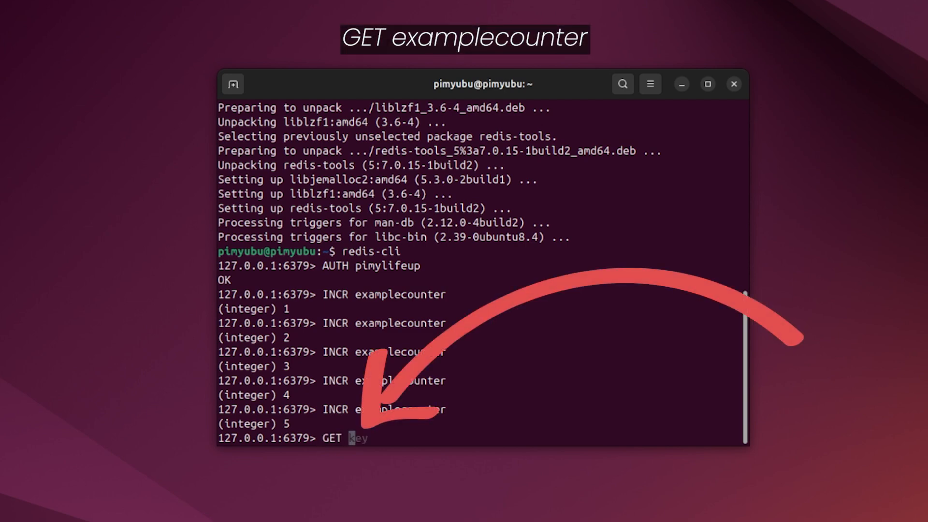
Step: Read examplecounter back with GET and list all stored keys with KEYS '*'
{"action": "type", "text": "examplecounter"}
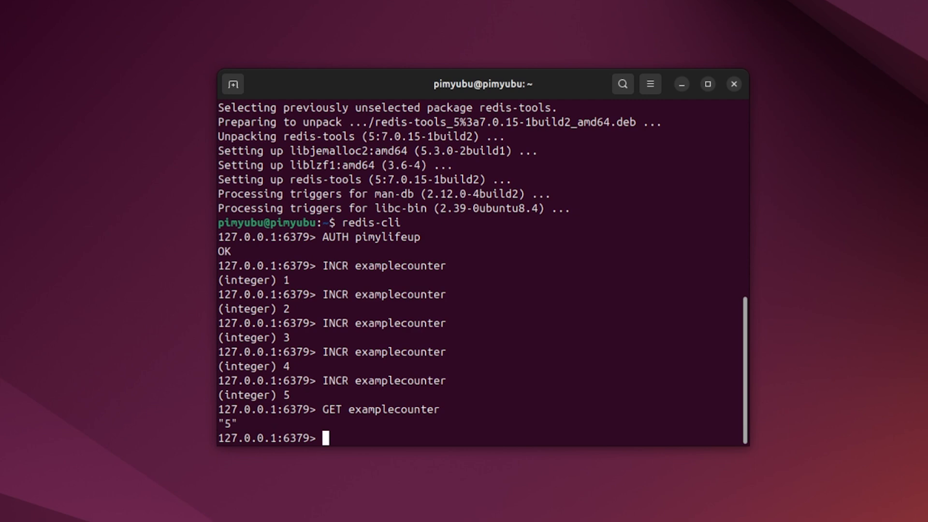
{"action": "type", "text": "KEYS"}
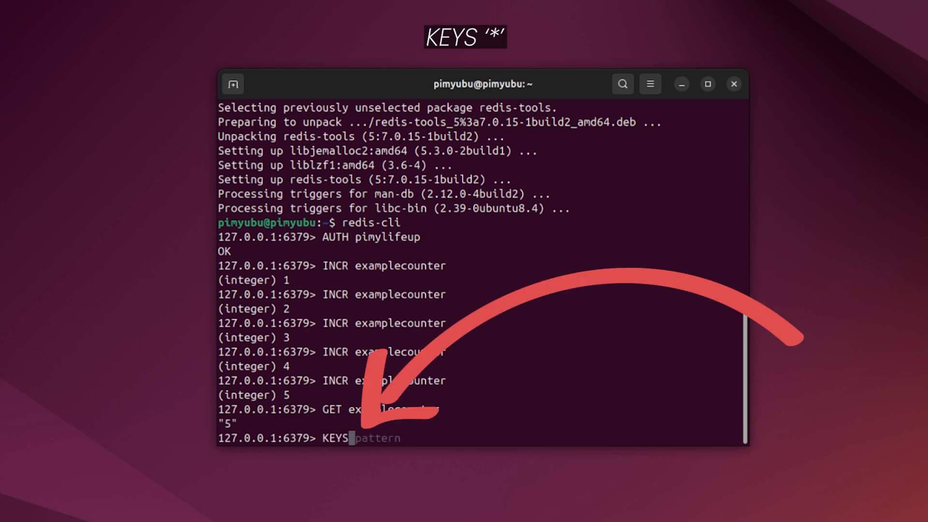
{"action": "type", "text": "'"}
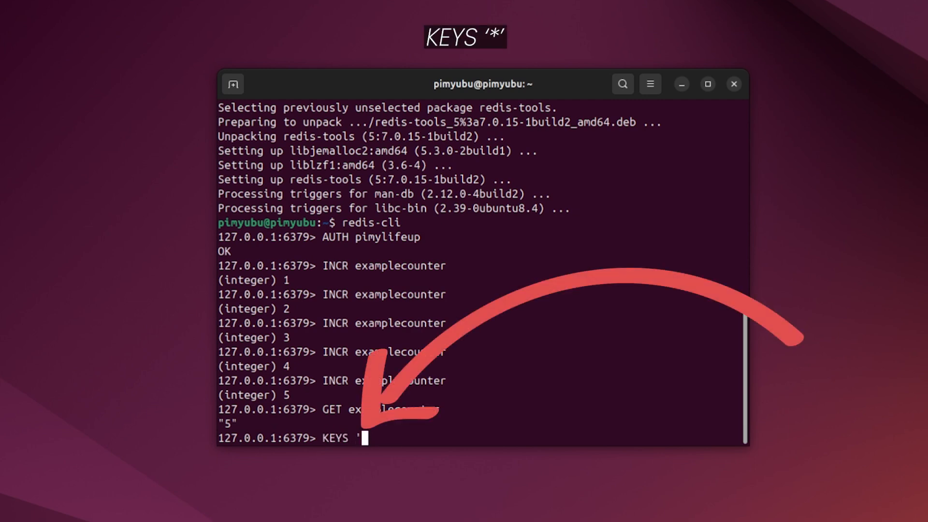
{"action": "type", "text": "*'"}
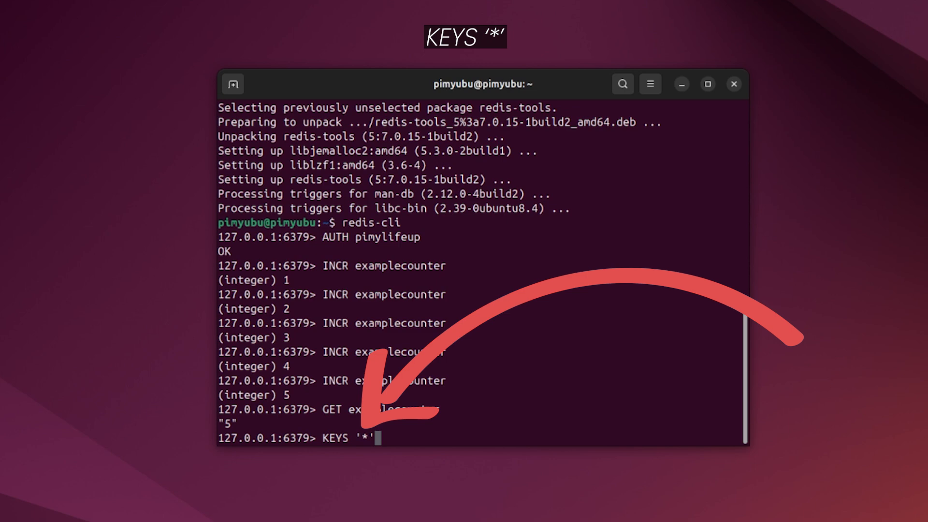
{"action": "key", "text": "Return"}
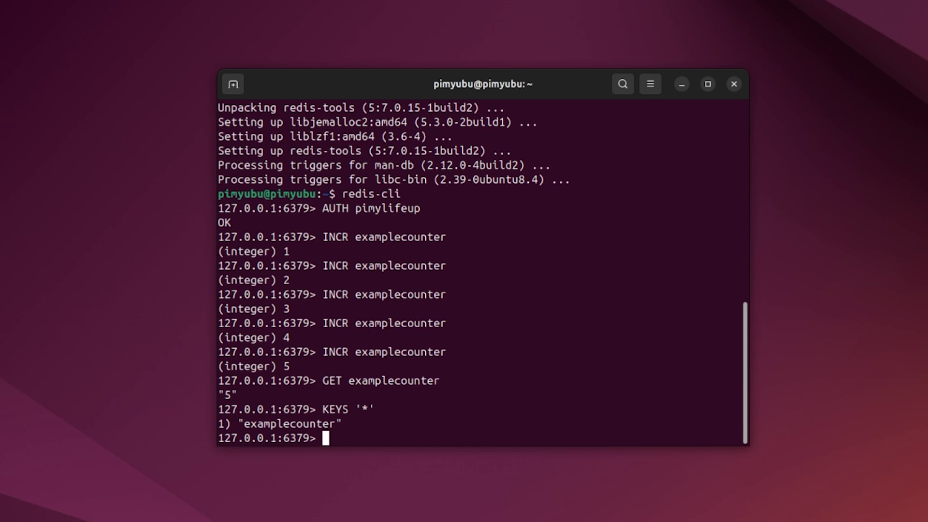
Step: Quit redis-cli, move to /opt/stacks/redis and restart the Redis container
{"action": "key", "text": "ctrl+c"}
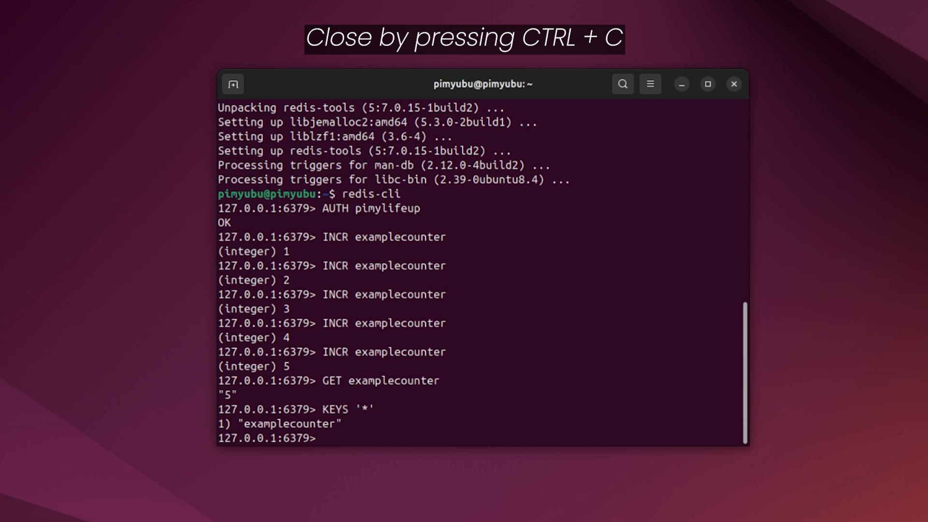
{"action": "key", "text": "ctrl+c"}
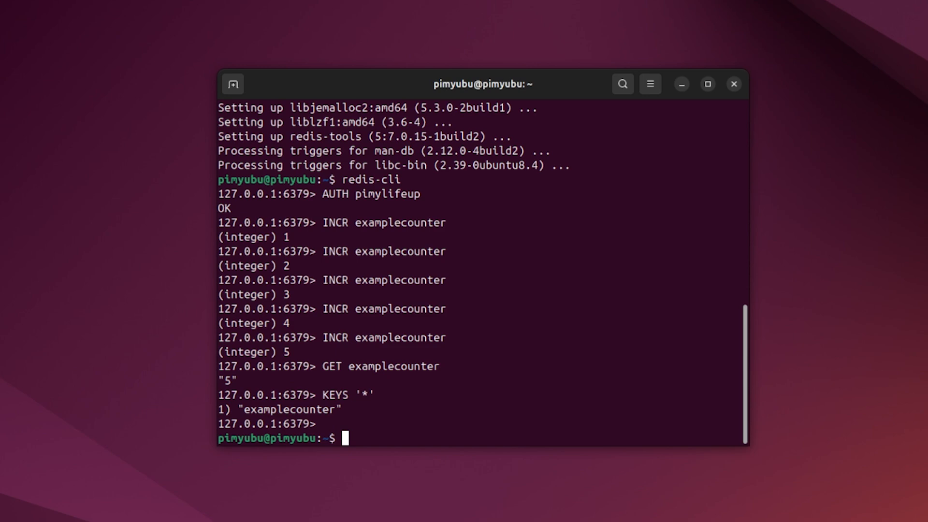
{"action": "type", "text": "cd /opt/"}
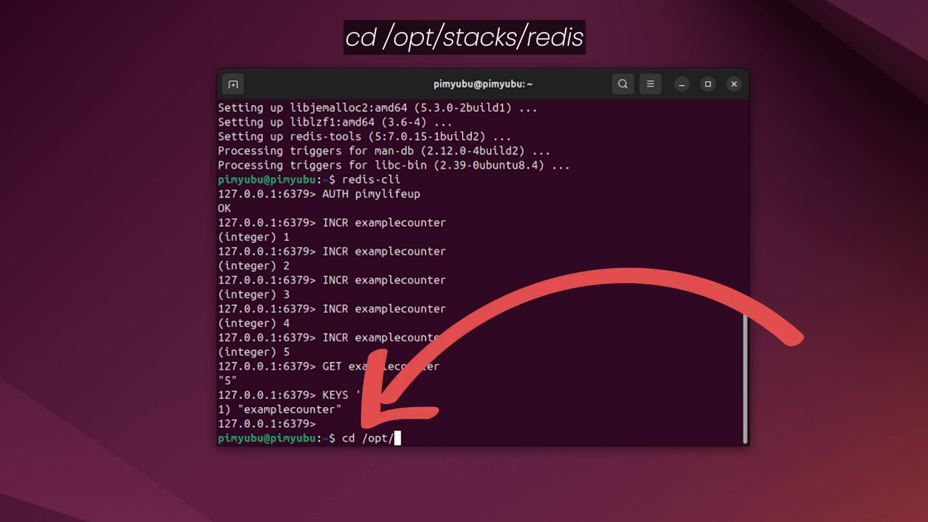
{"action": "type", "text": "stacks/"}
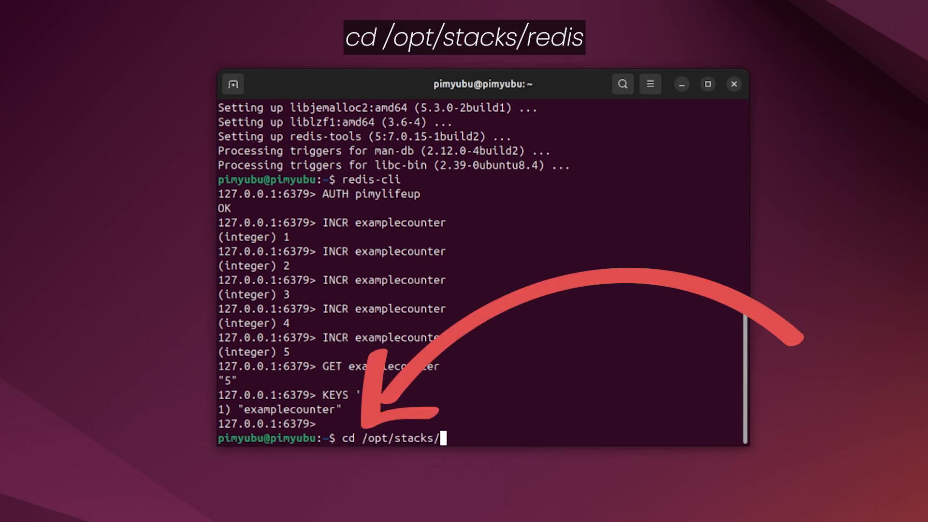
{"action": "type", "text": "redis"}
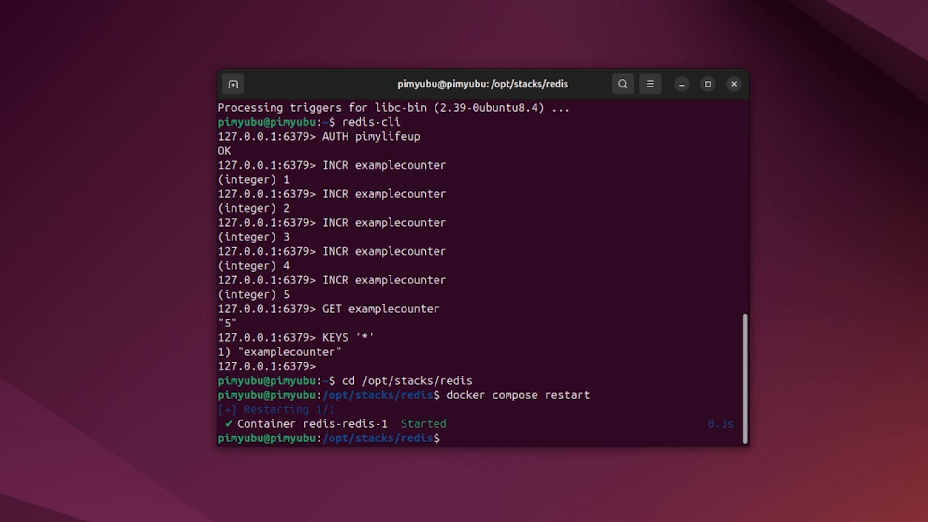
Step: Reconnect with redis-cli, authenticate, and GET examplecounter after the restart
{"action": "type", "text": "redis-cli"}
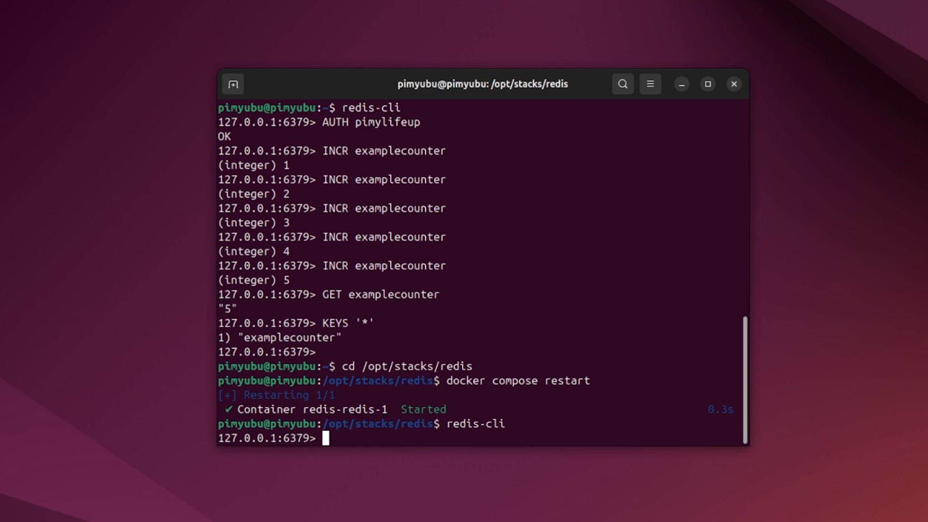
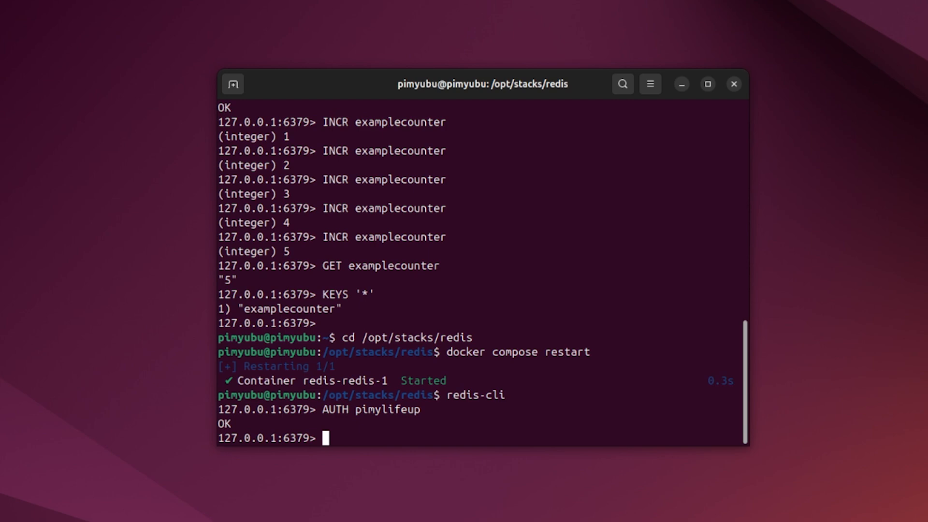
{"action": "type", "text": "GET ex"}
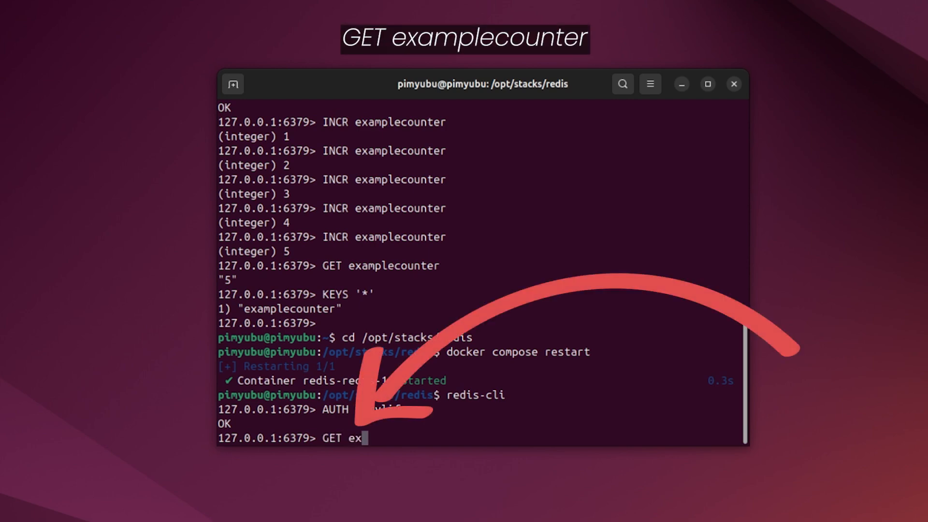
{"action": "type", "text": "amplecounter"}
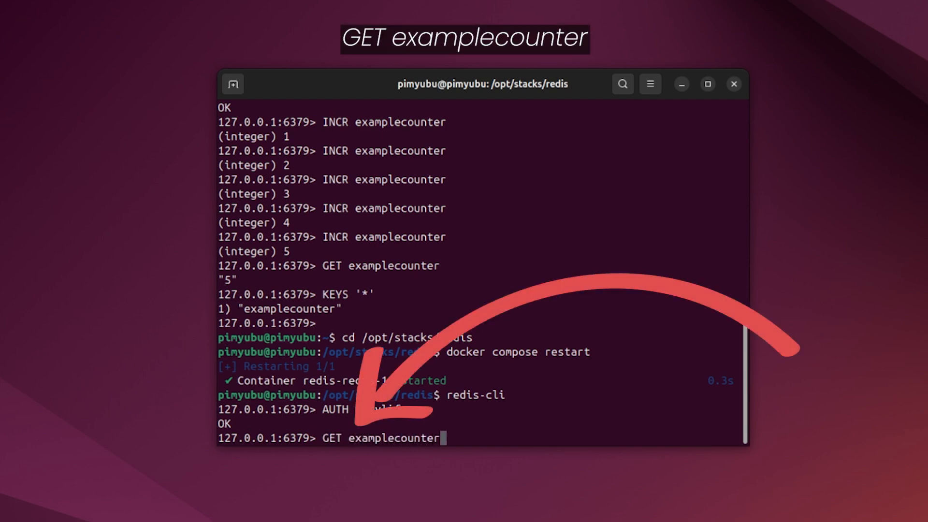
{"action": "key", "text": "Return"}
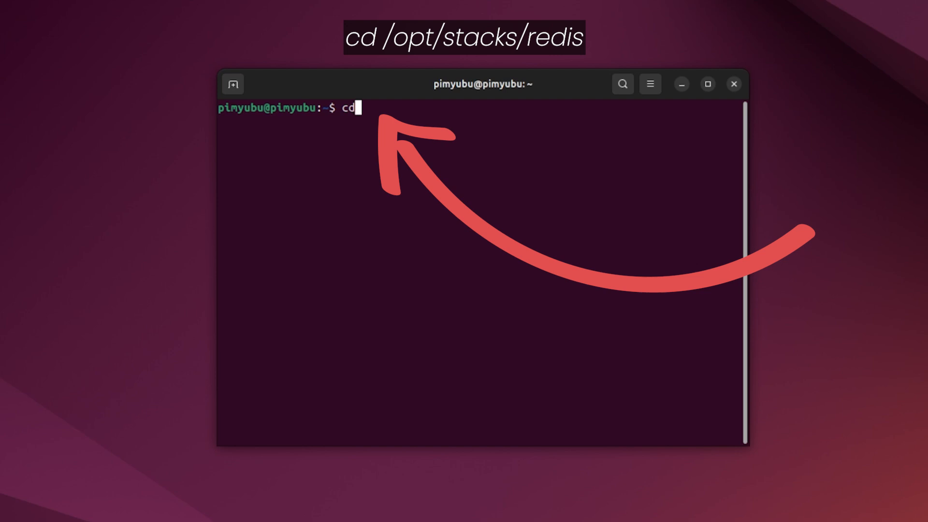
Step: In /opt/stacks/redis, run docker compose pull, then docker compose up -d
{"action": "type", "text": "/opt/sta"}
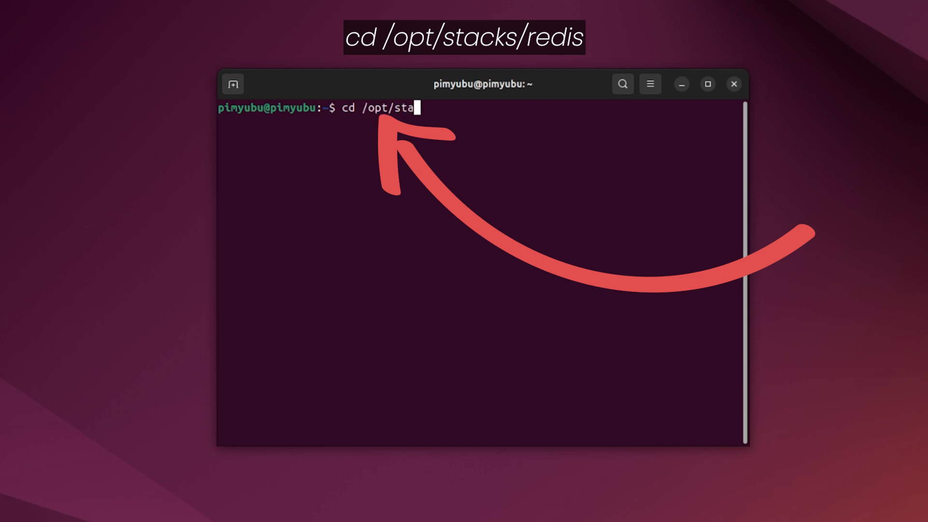
{"action": "type", "text": "cks/redis"}
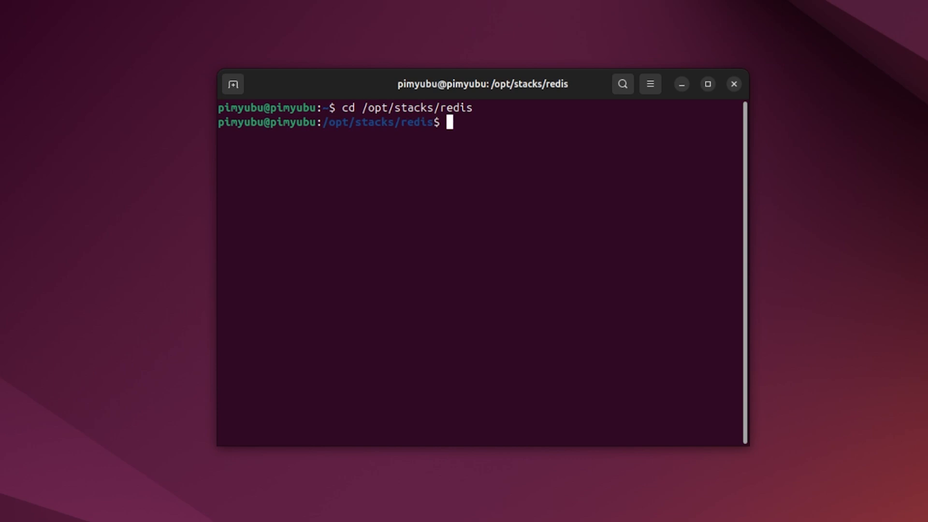
{"action": "type", "text": "docker compose"}
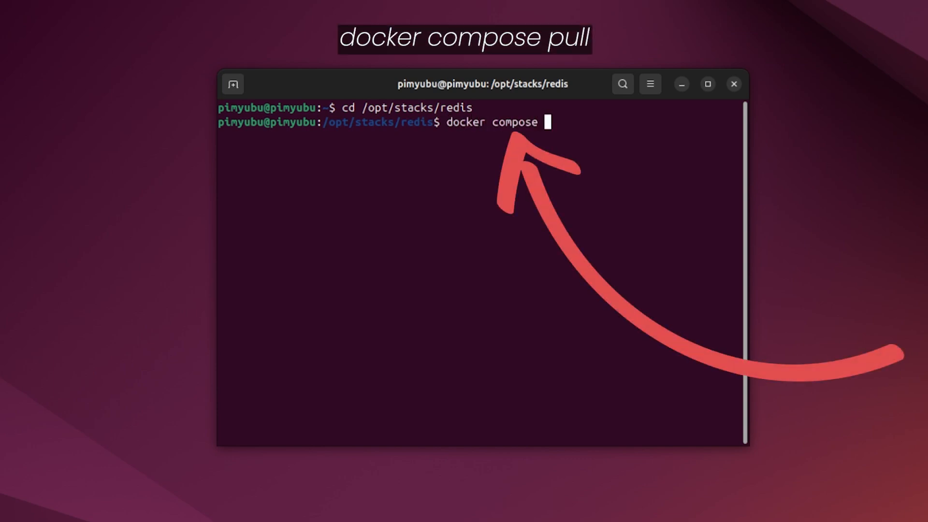
{"action": "type", "text": "pull"}
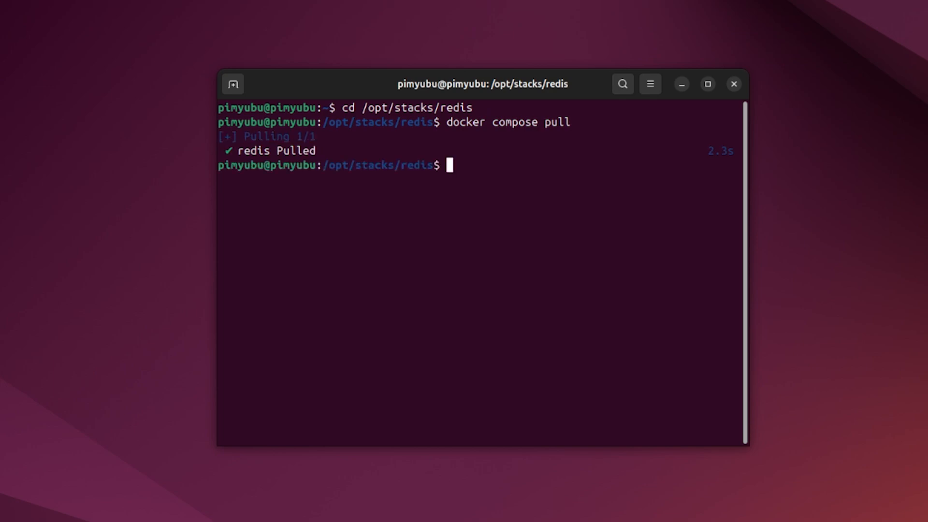
{"action": "type", "text": "docker compose up"}
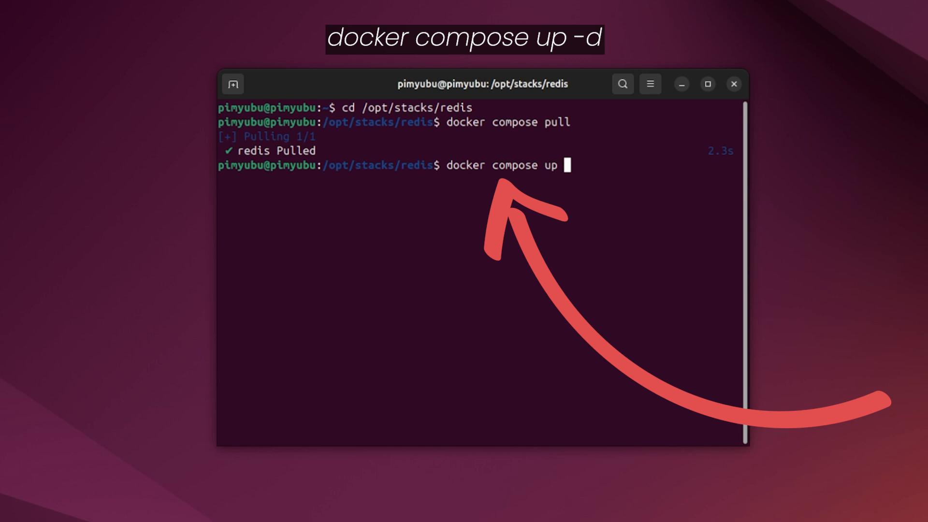
{"action": "type", "text": "-d"}
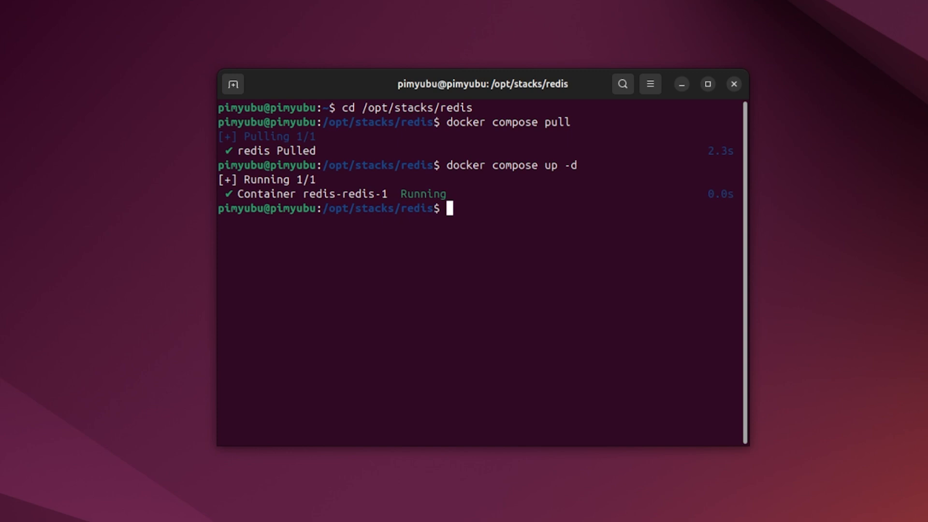
{"action": "mouse_move", "coordinate": [452, 460]}
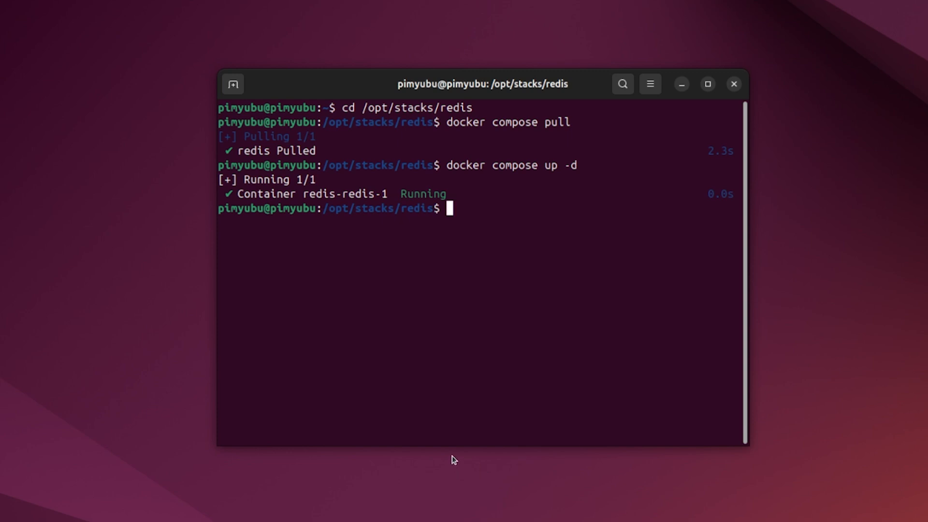